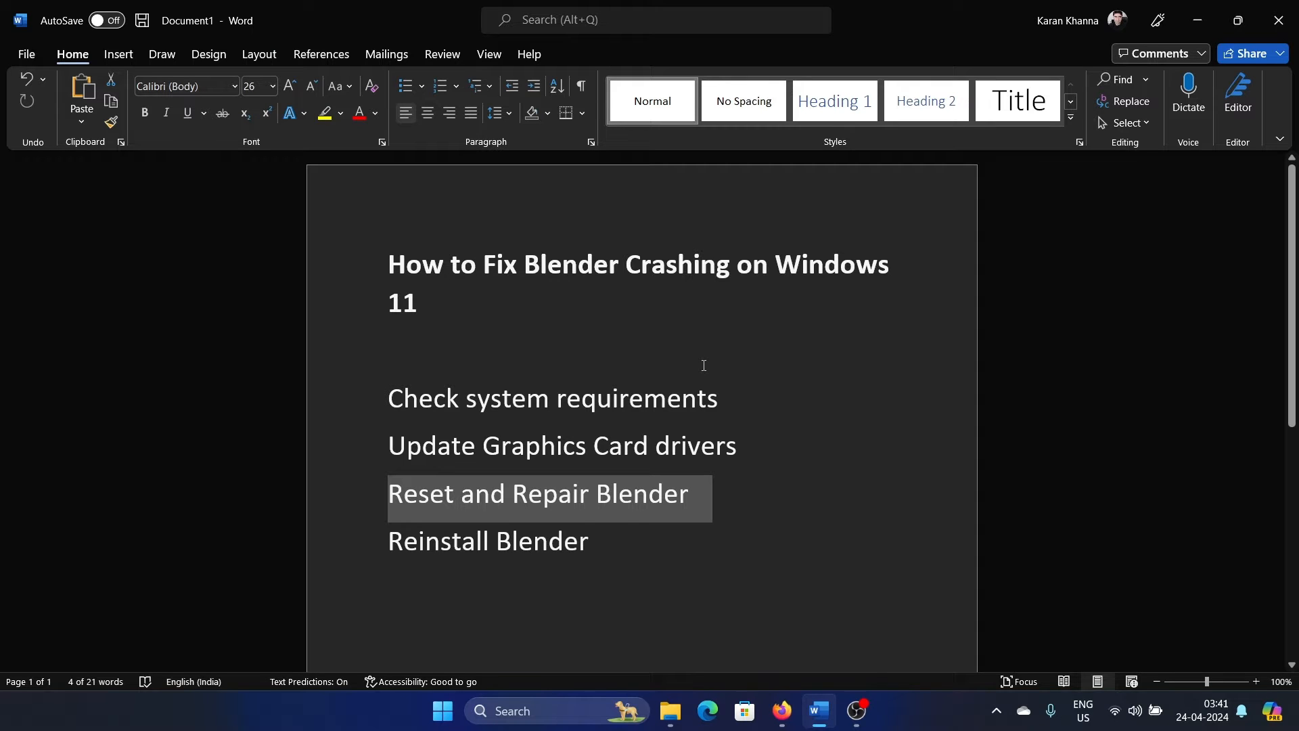
mouse_move(696, 368)
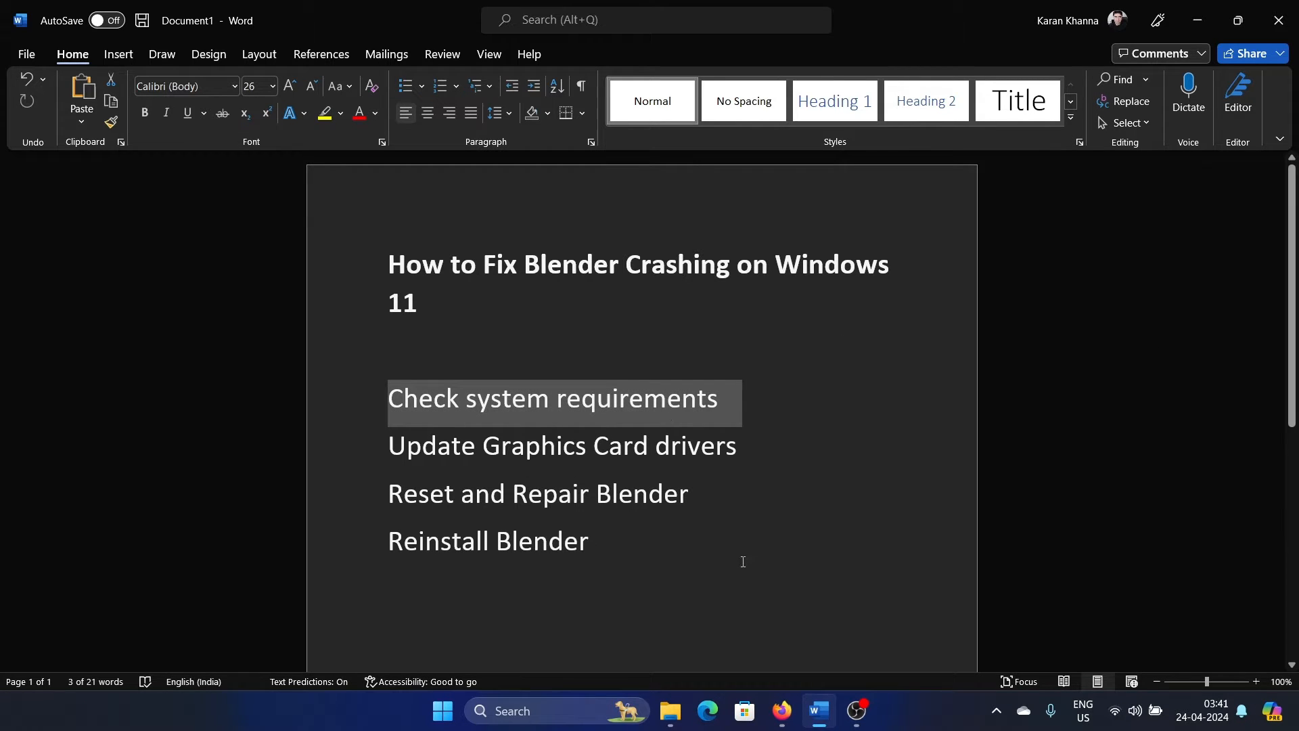
mouse_move(760, 659)
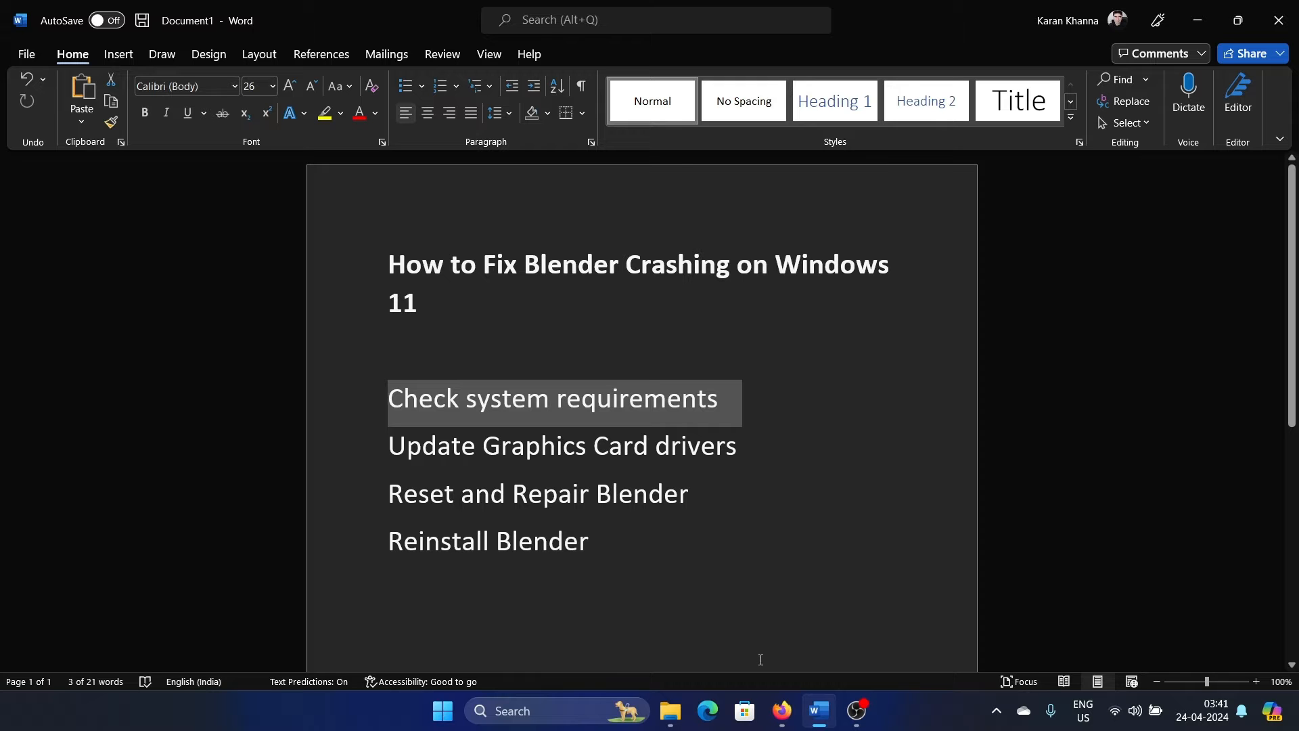
Launch Microsoft Store via Windows search, search 'blender' and open the installed Blender app page.
left_click(743, 711)
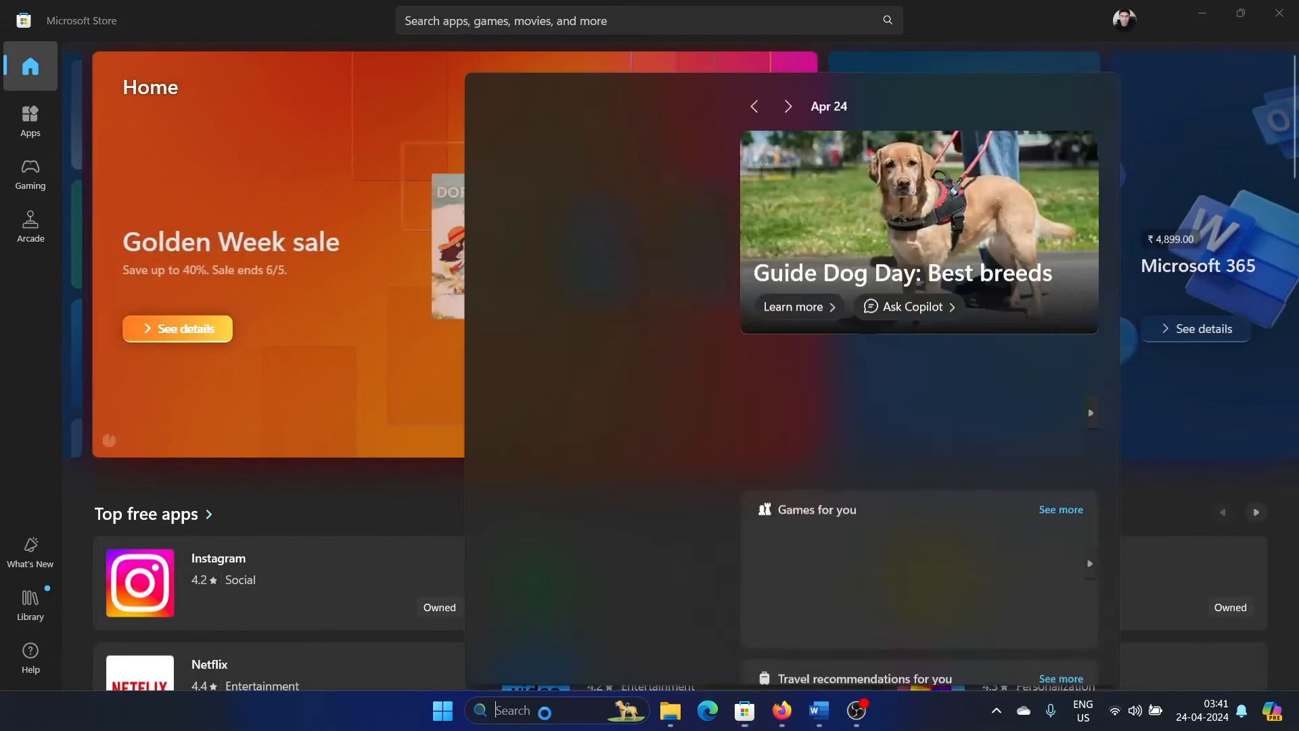
type("microsoft Store")
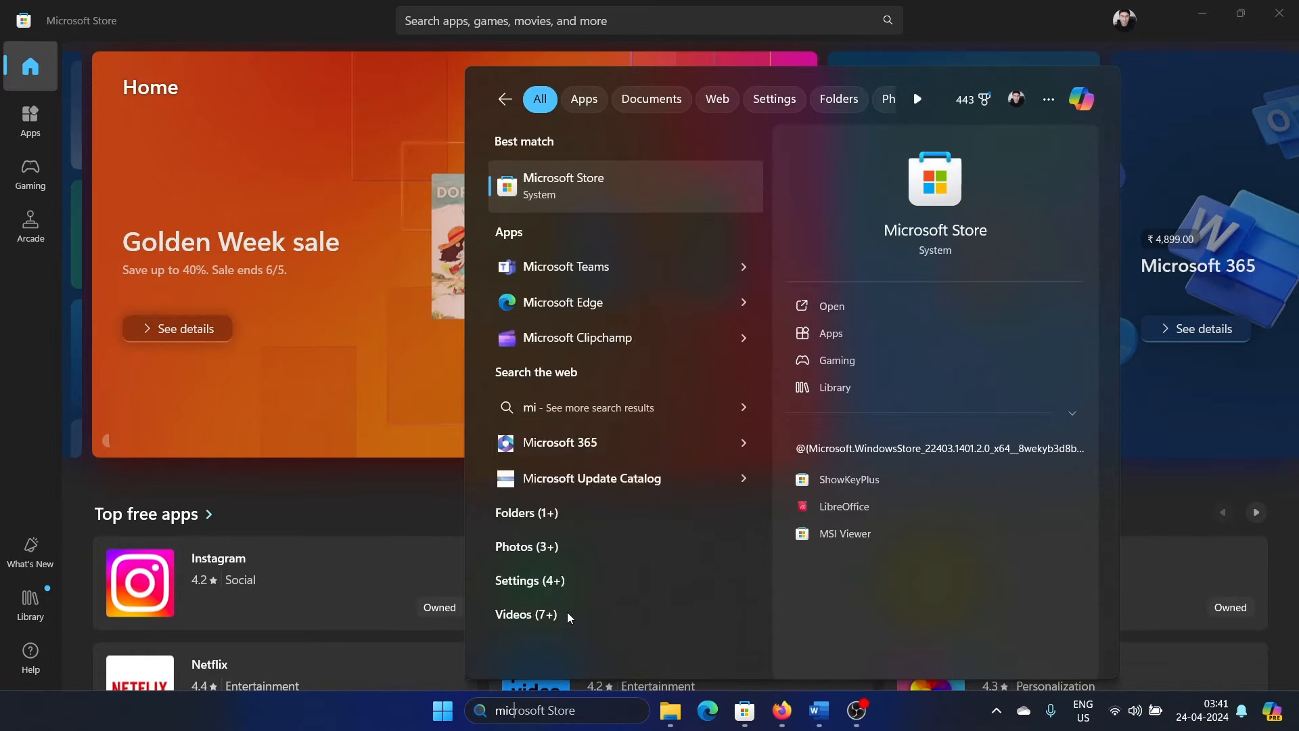
type("c")
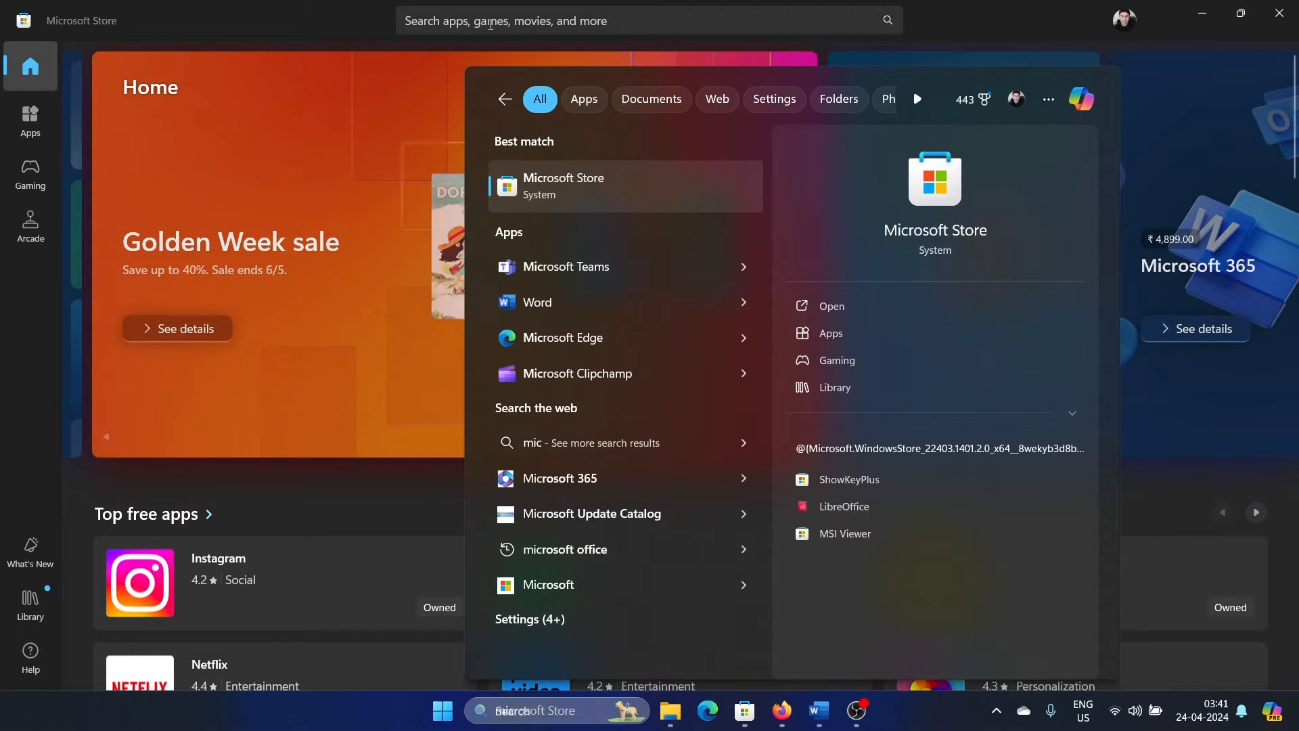
type("blender")
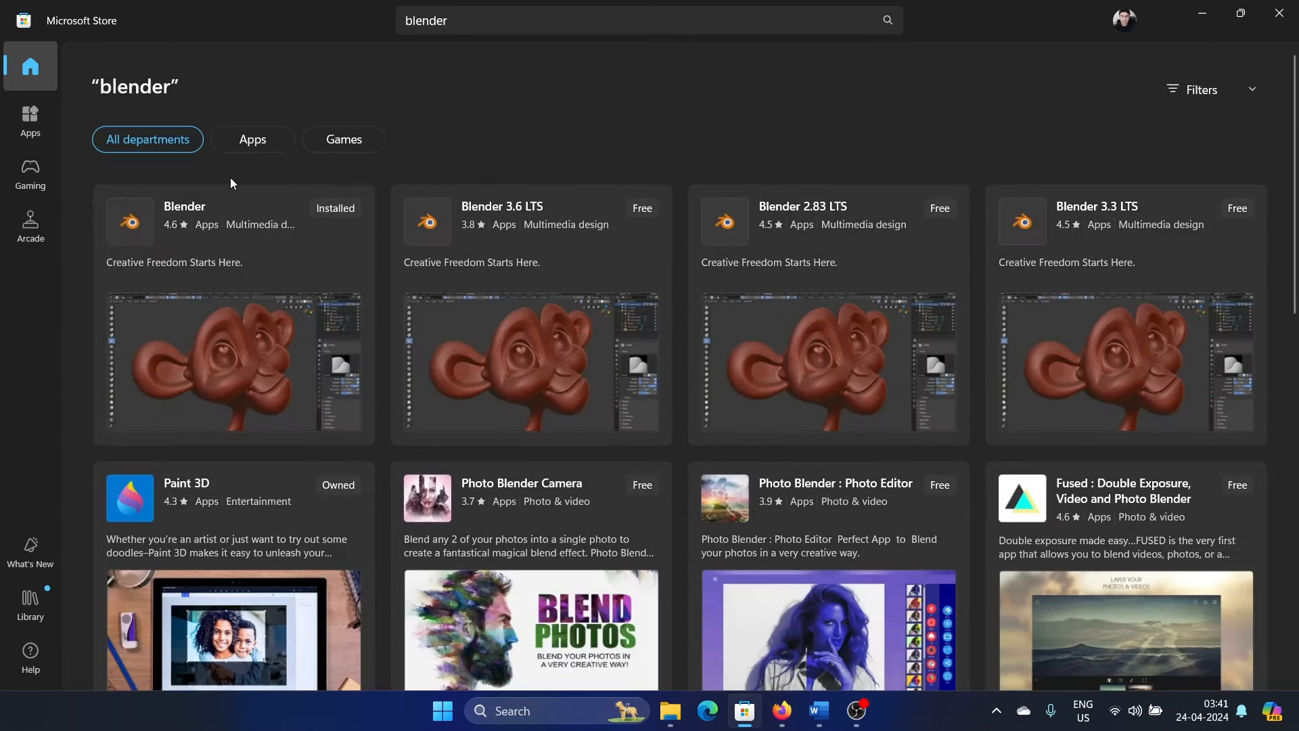
left_click(184, 206)
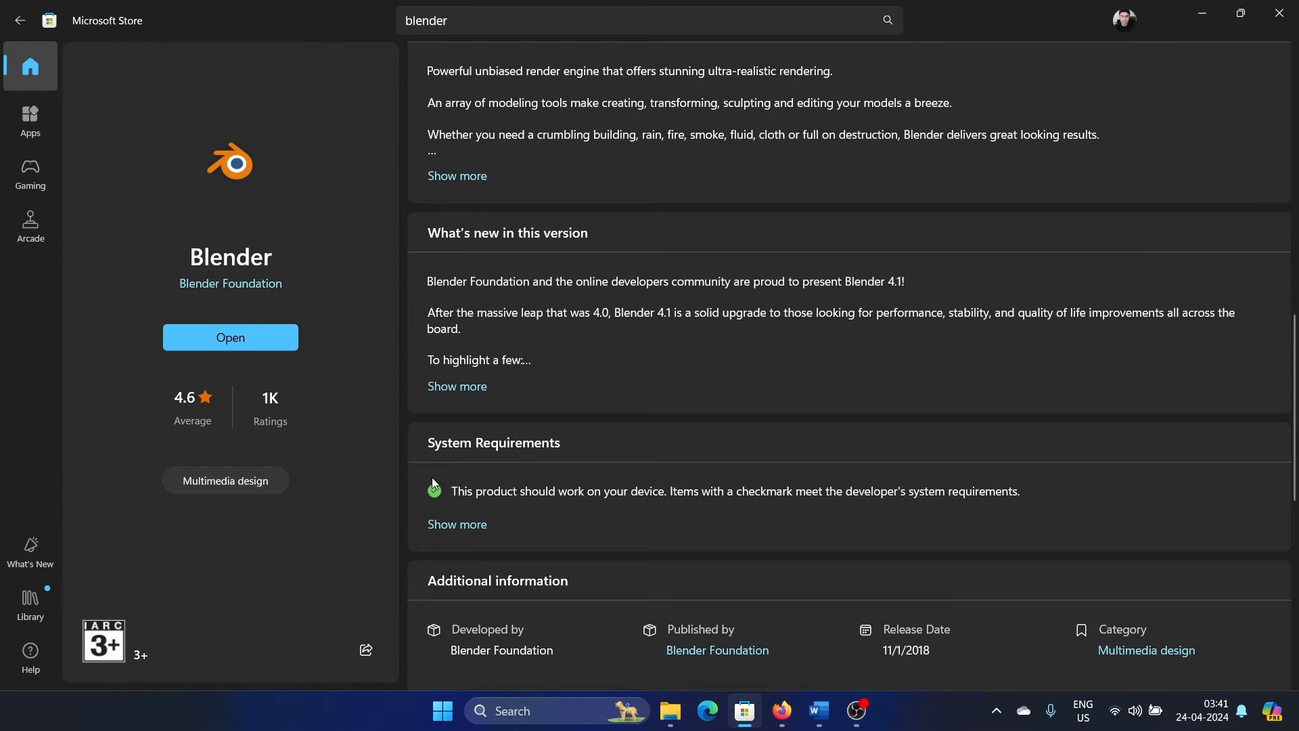
Expand Show more on System Requirements to confirm Blender should work on this device.
left_click(456, 524)
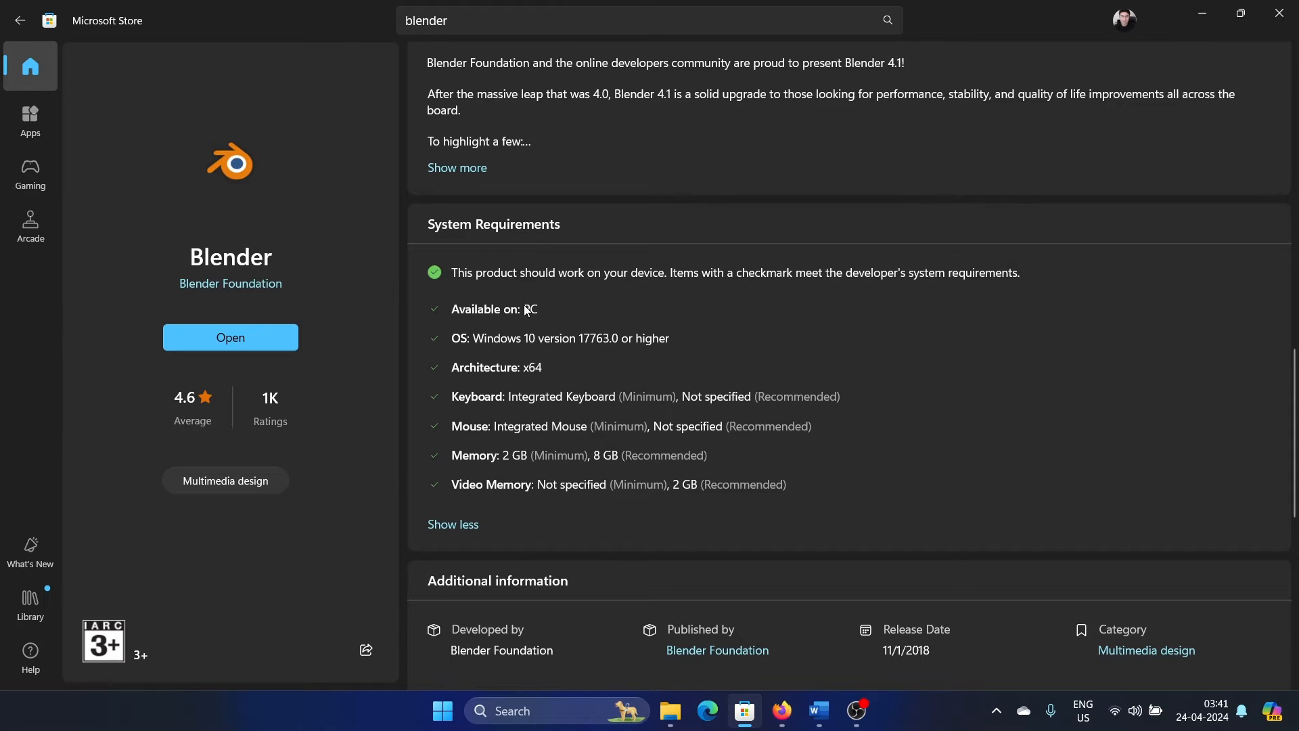
mouse_move(511, 463)
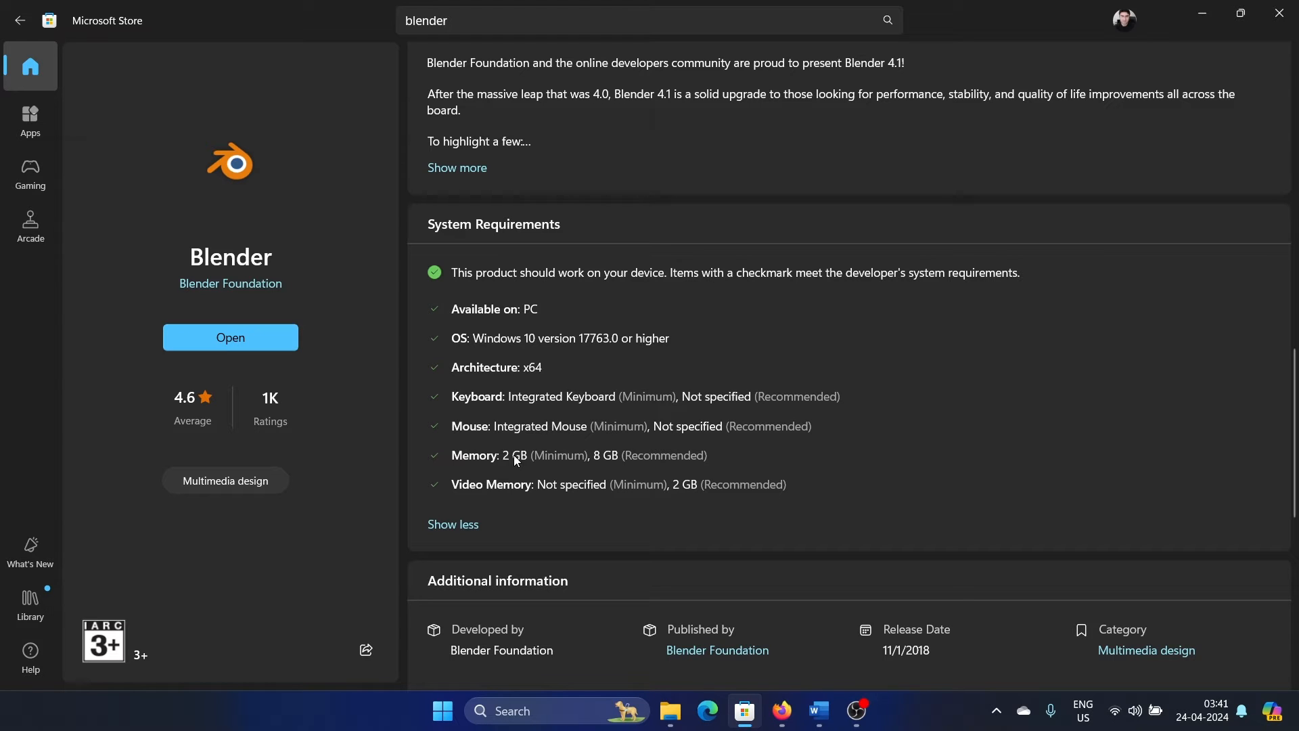
mouse_move(593, 469)
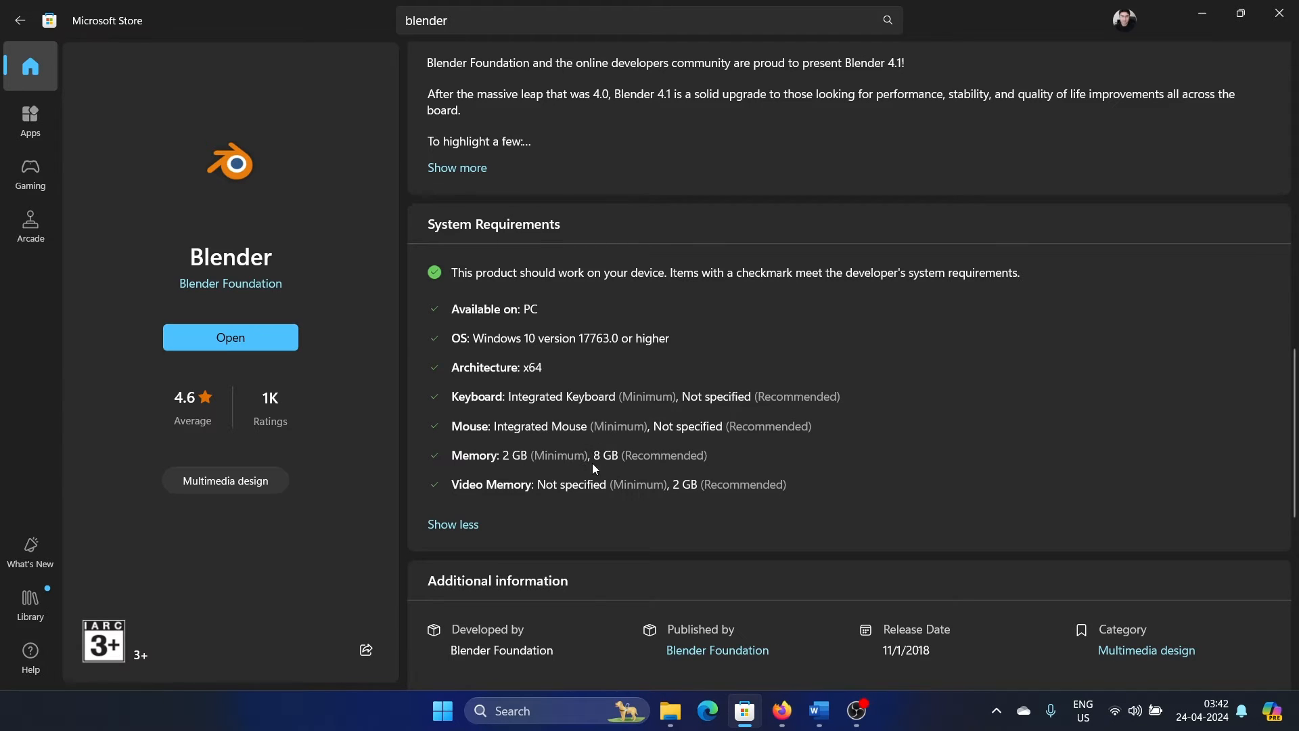
mouse_move(632, 453)
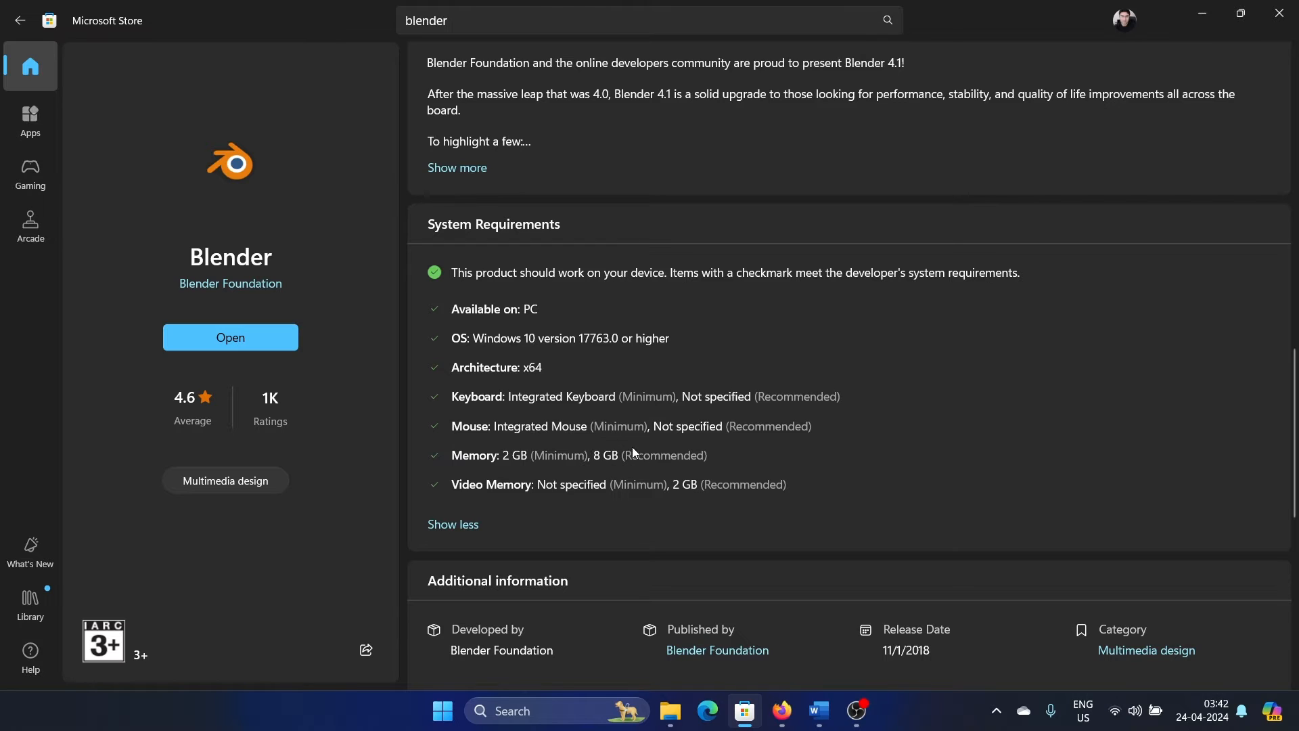
mouse_move(629, 461)
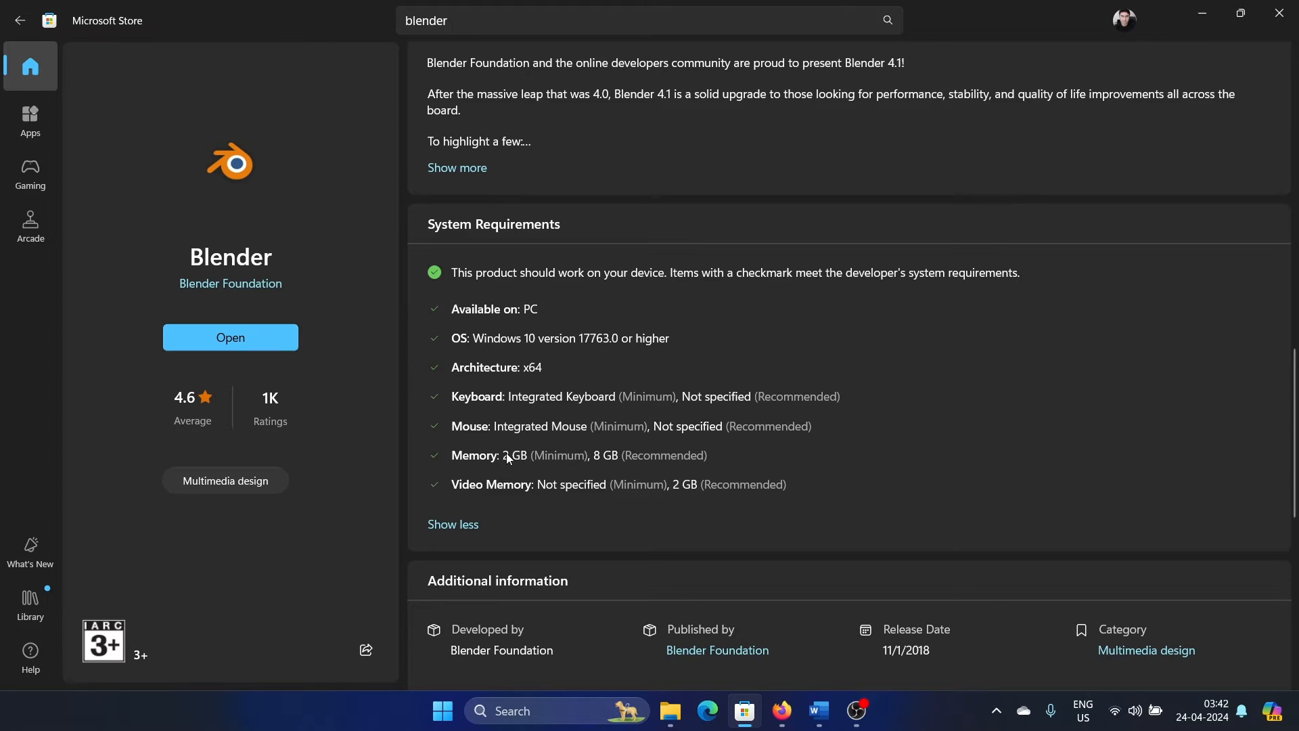
mouse_move(562, 497)
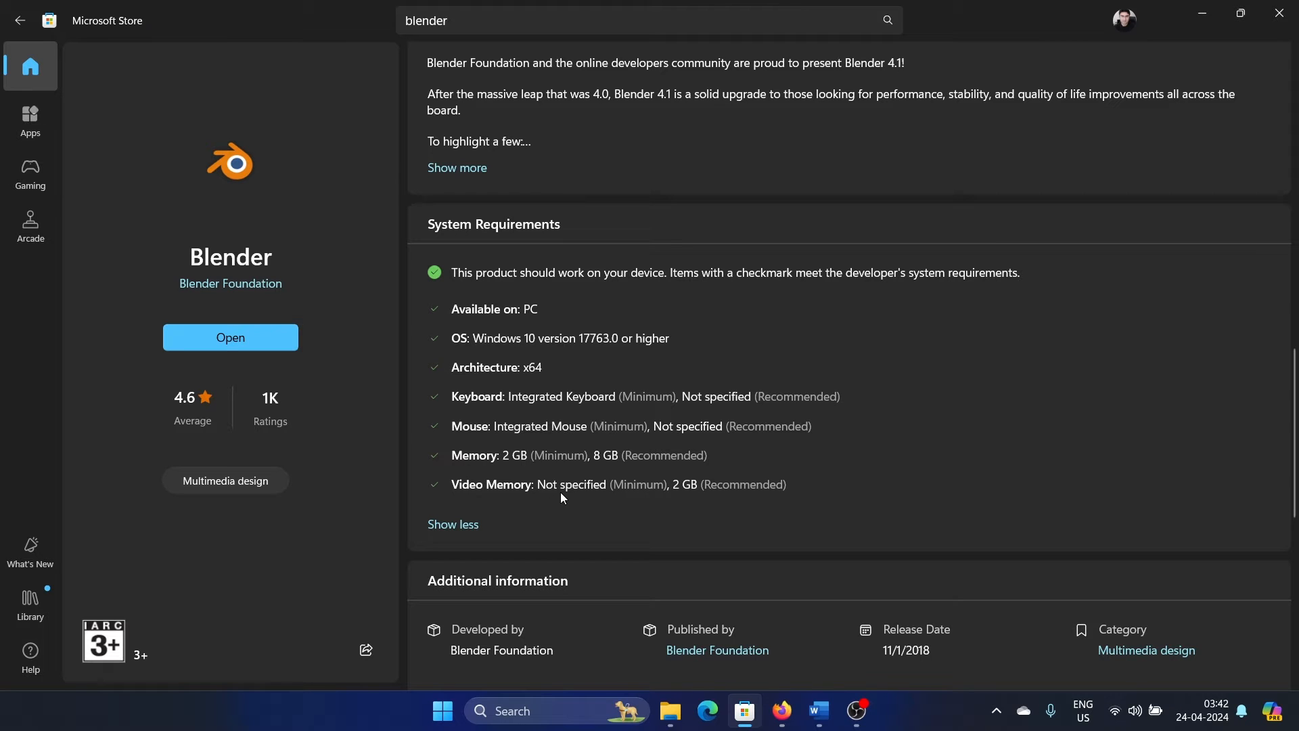
mouse_move(661, 494)
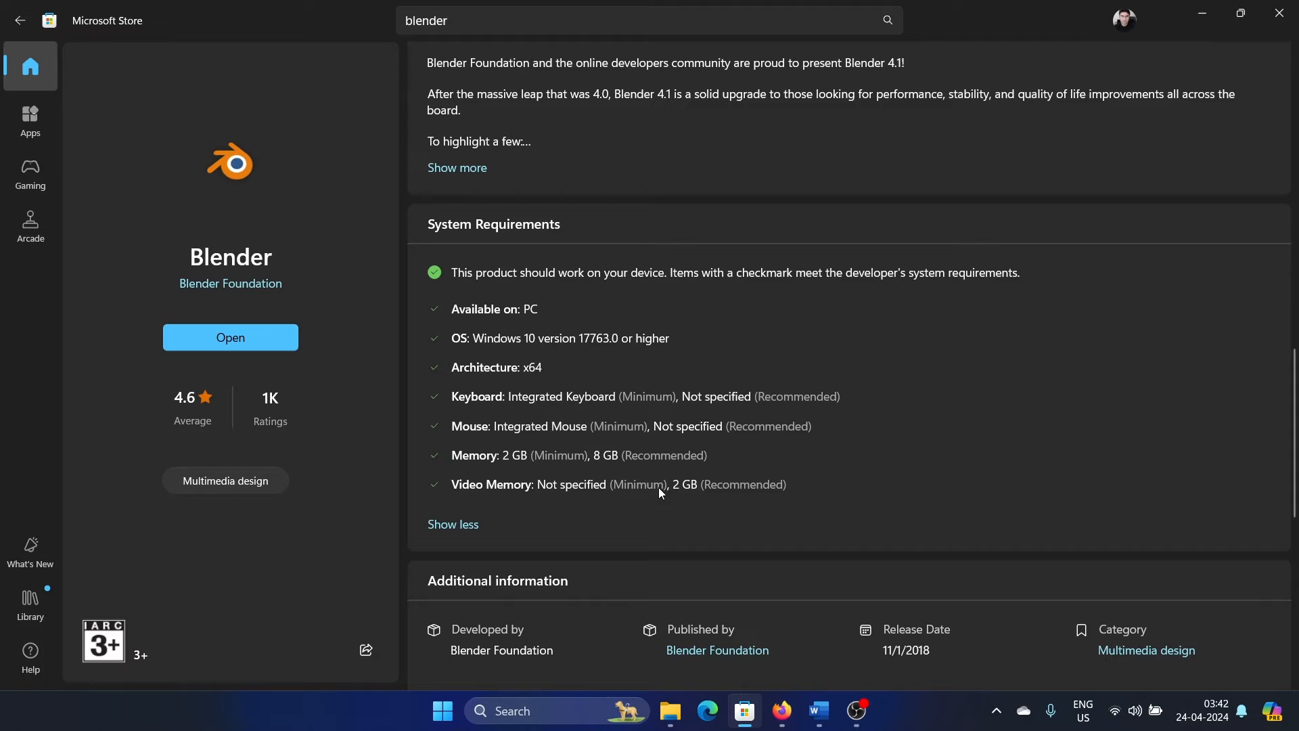
mouse_move(723, 497)
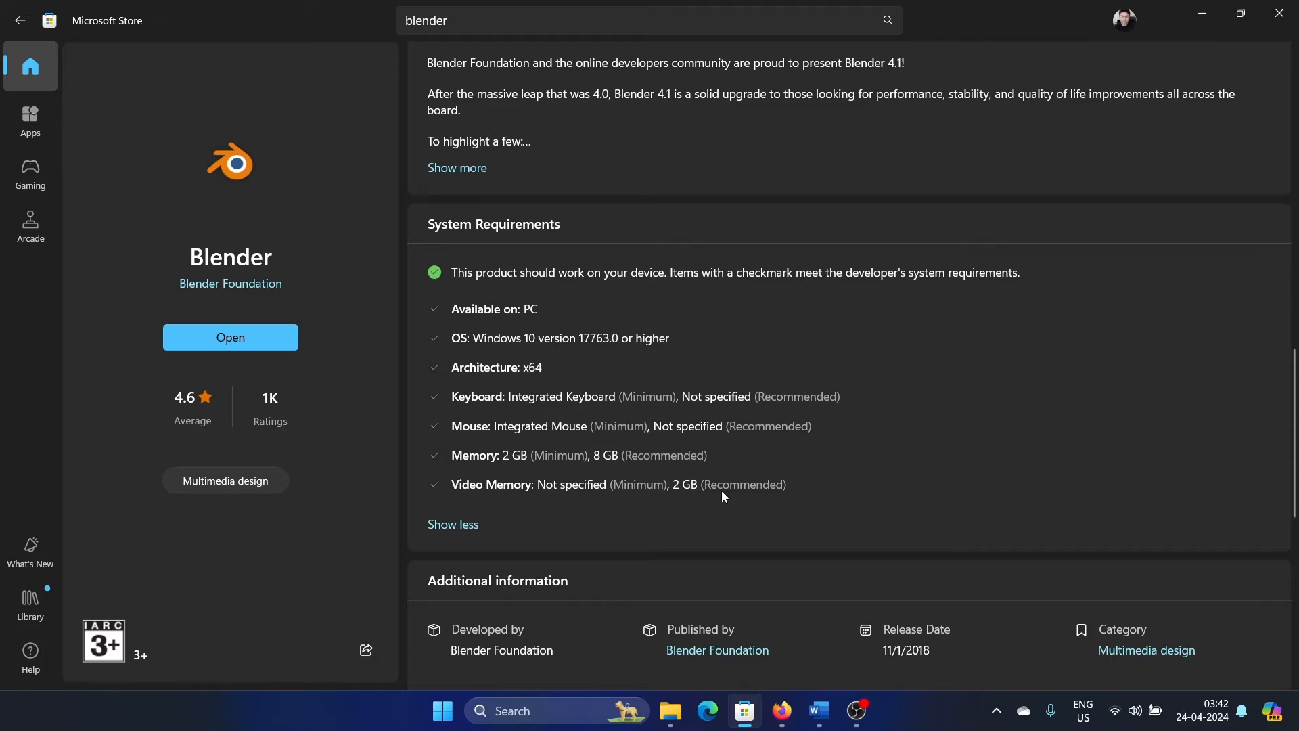
mouse_move(698, 510)
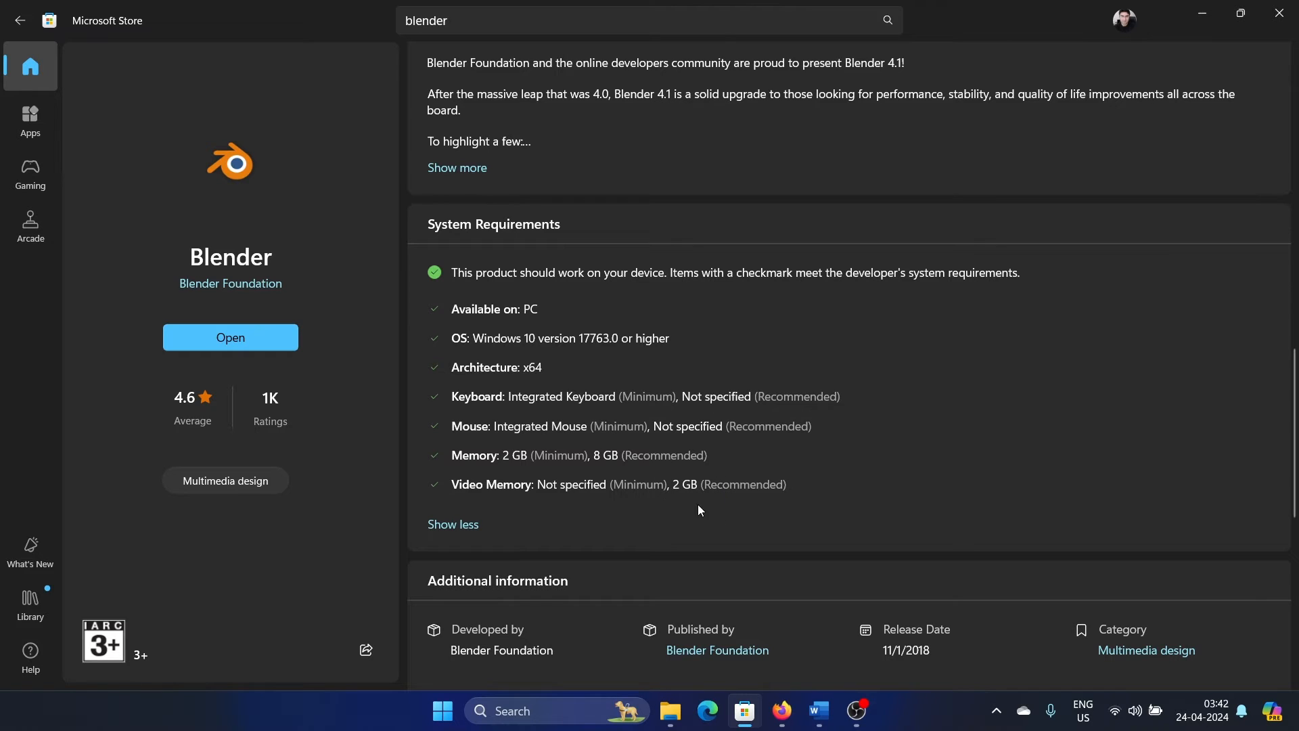
mouse_move(715, 509)
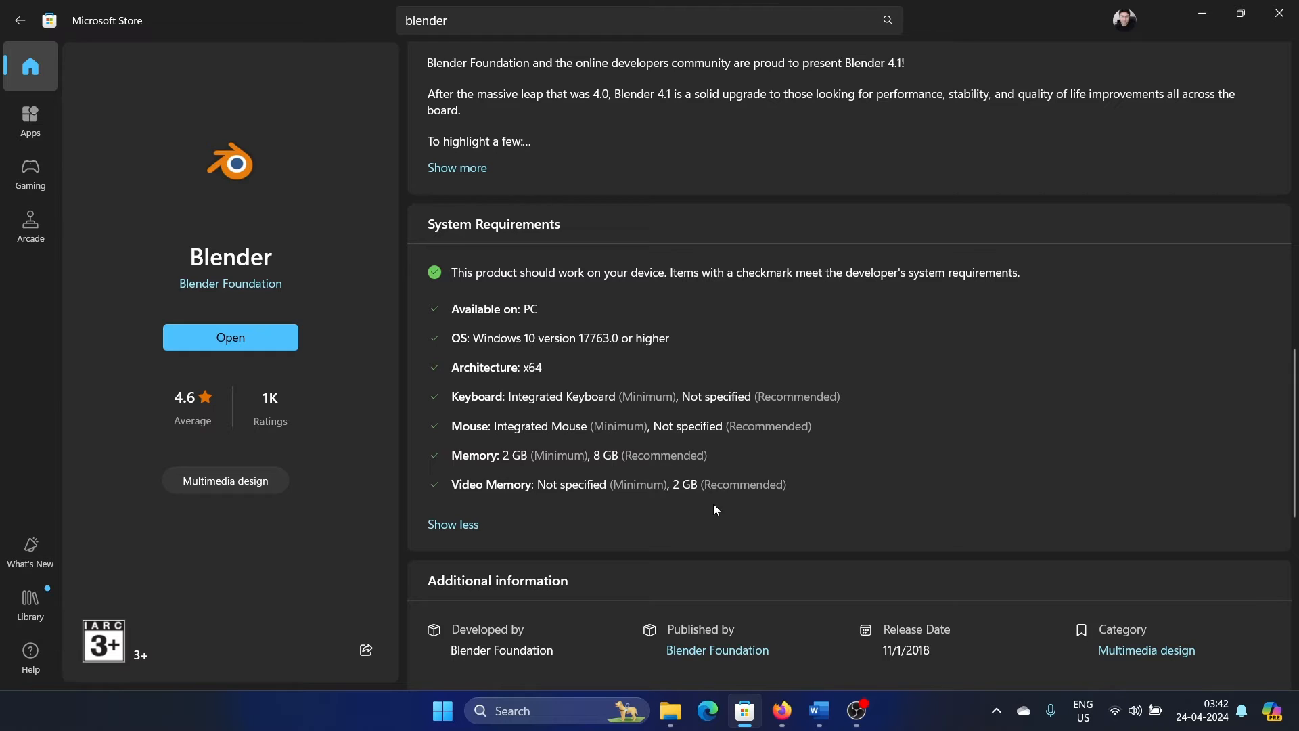
mouse_move(718, 511)
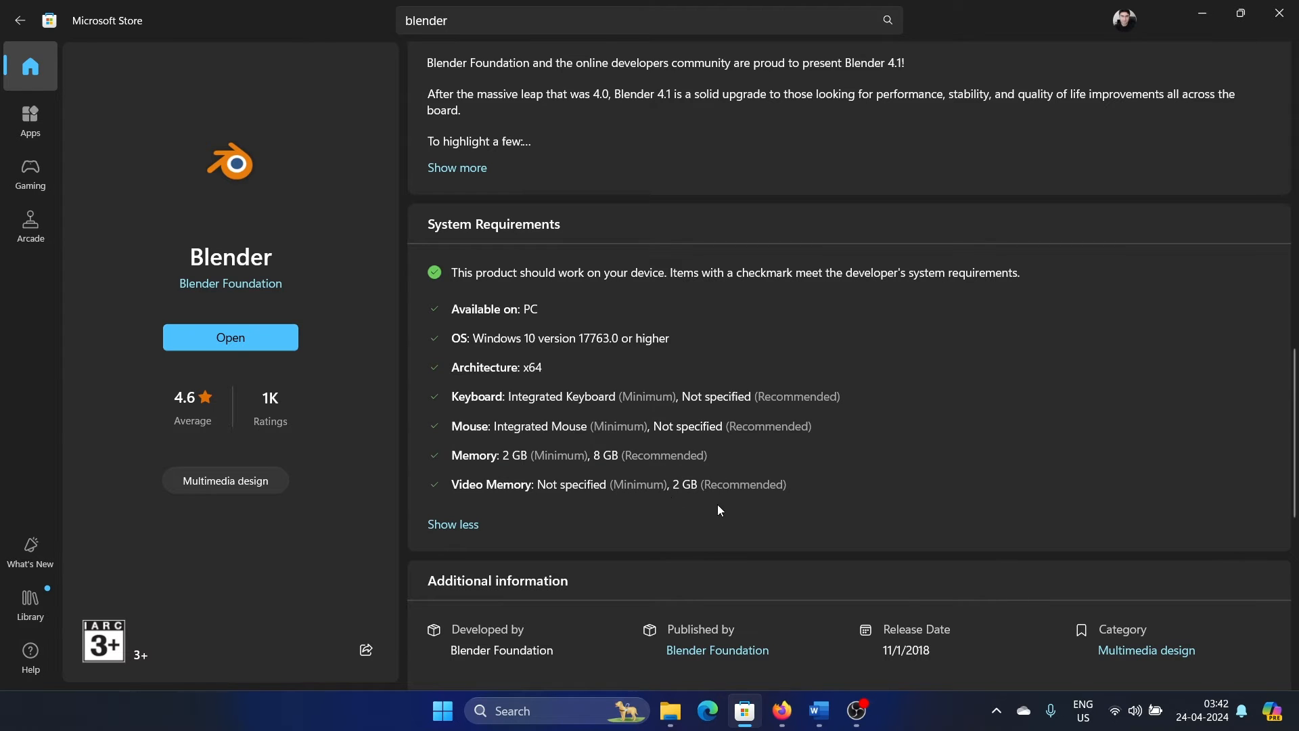
mouse_move(659, 561)
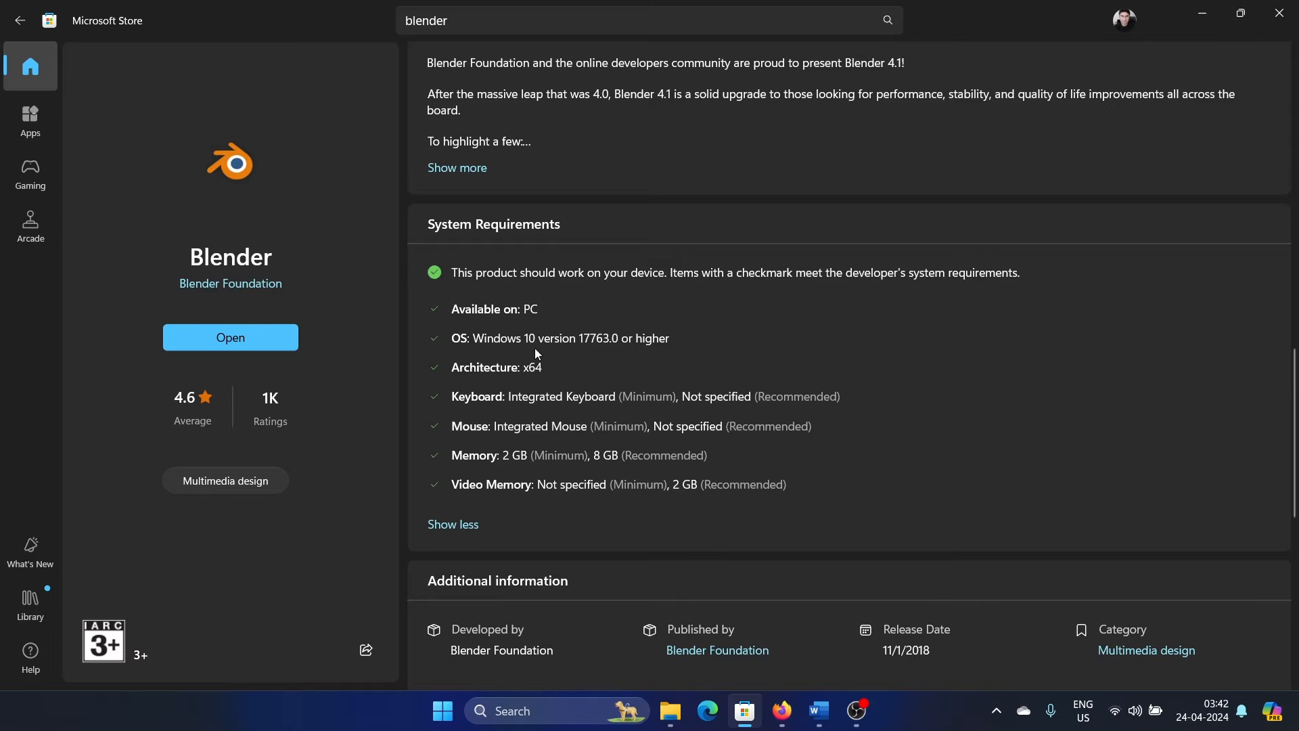
mouse_move(670, 345)
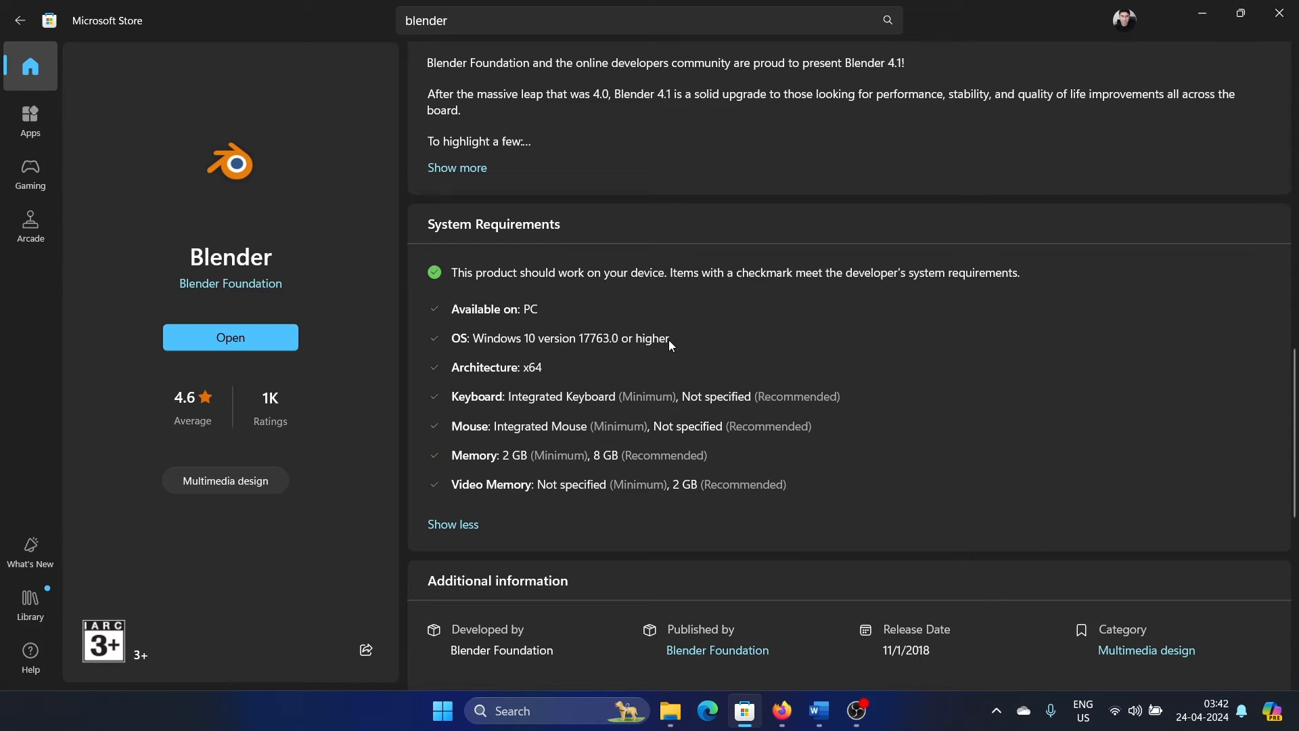
left_click(817, 711)
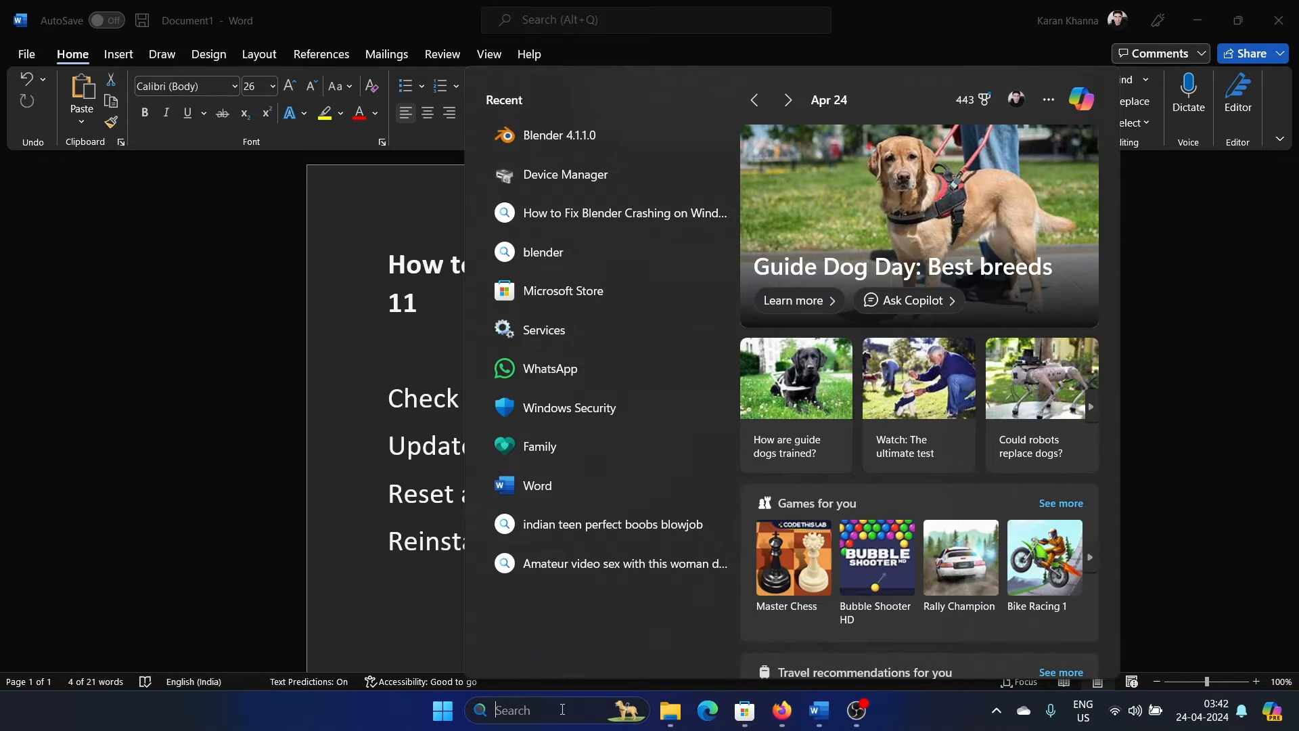
Launch Device Manager and search automatically for drivers for the NVIDIA and AMD display adapters.
type("device Manager")
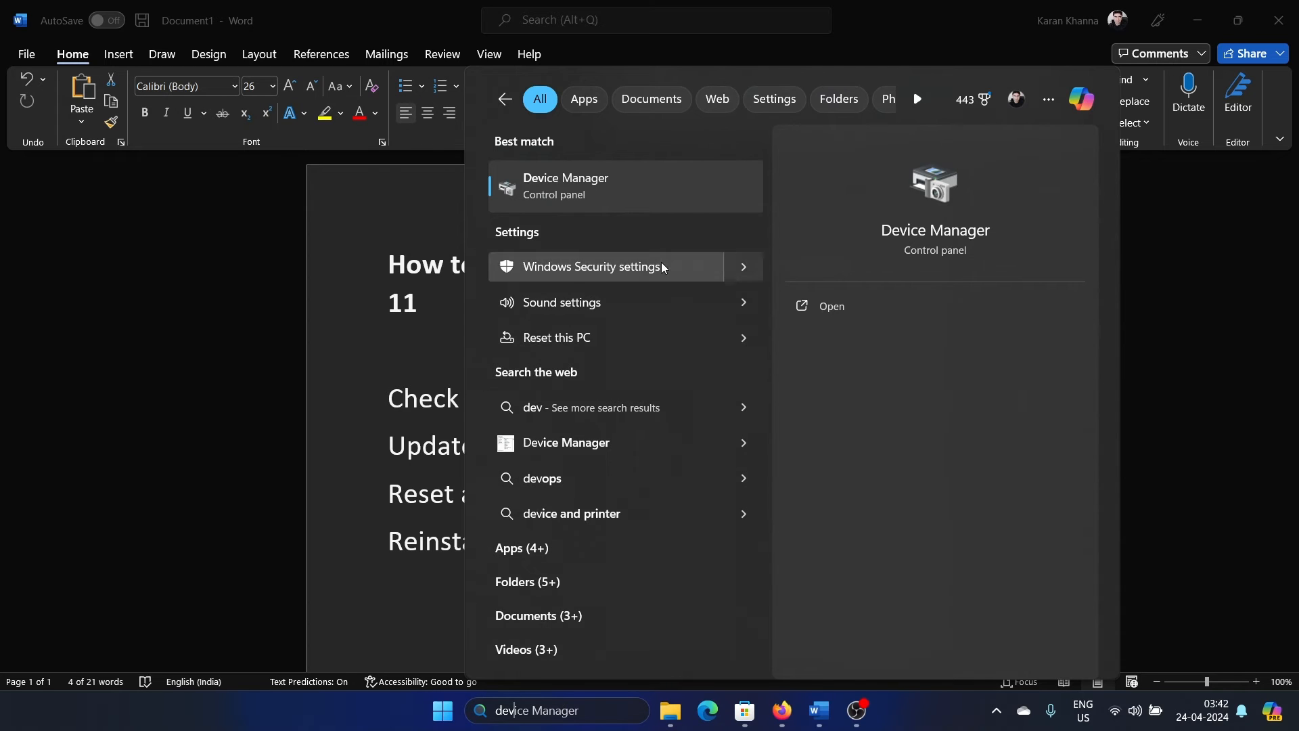
left_click(830, 306)
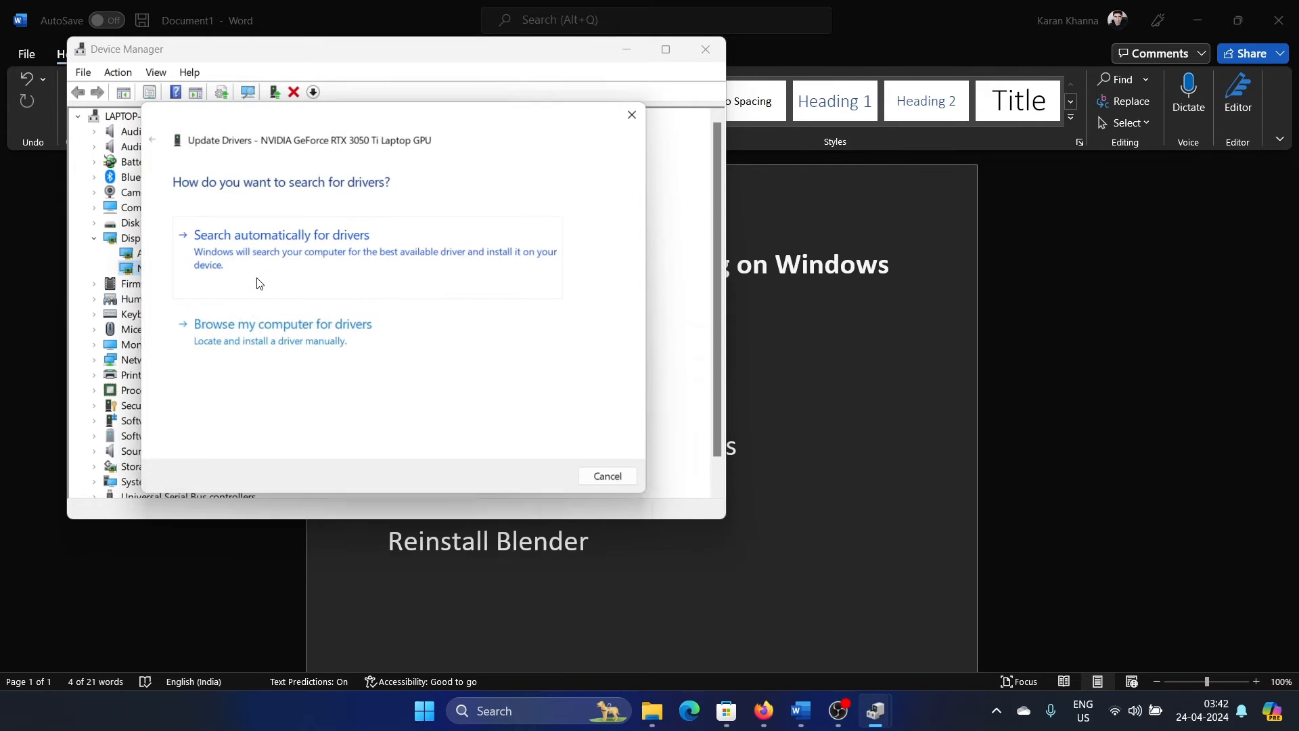
left_click(606, 475)
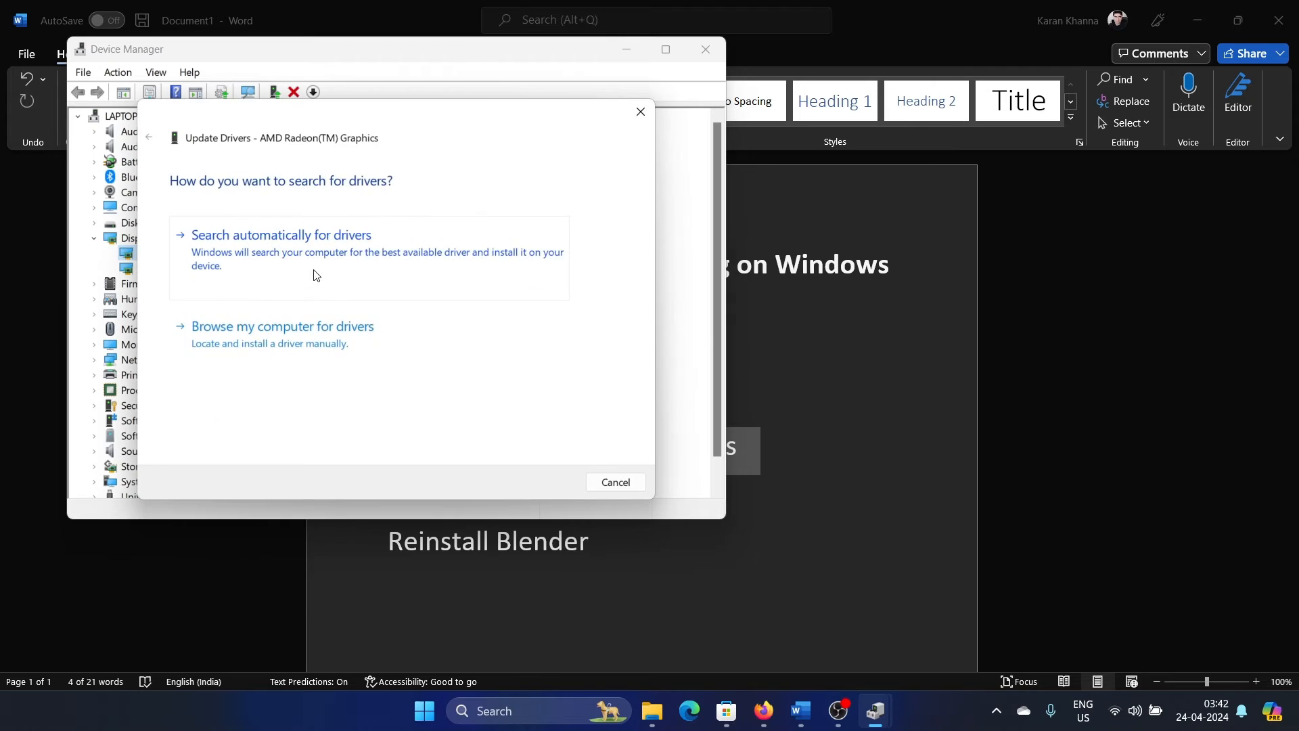
left_click(614, 482)
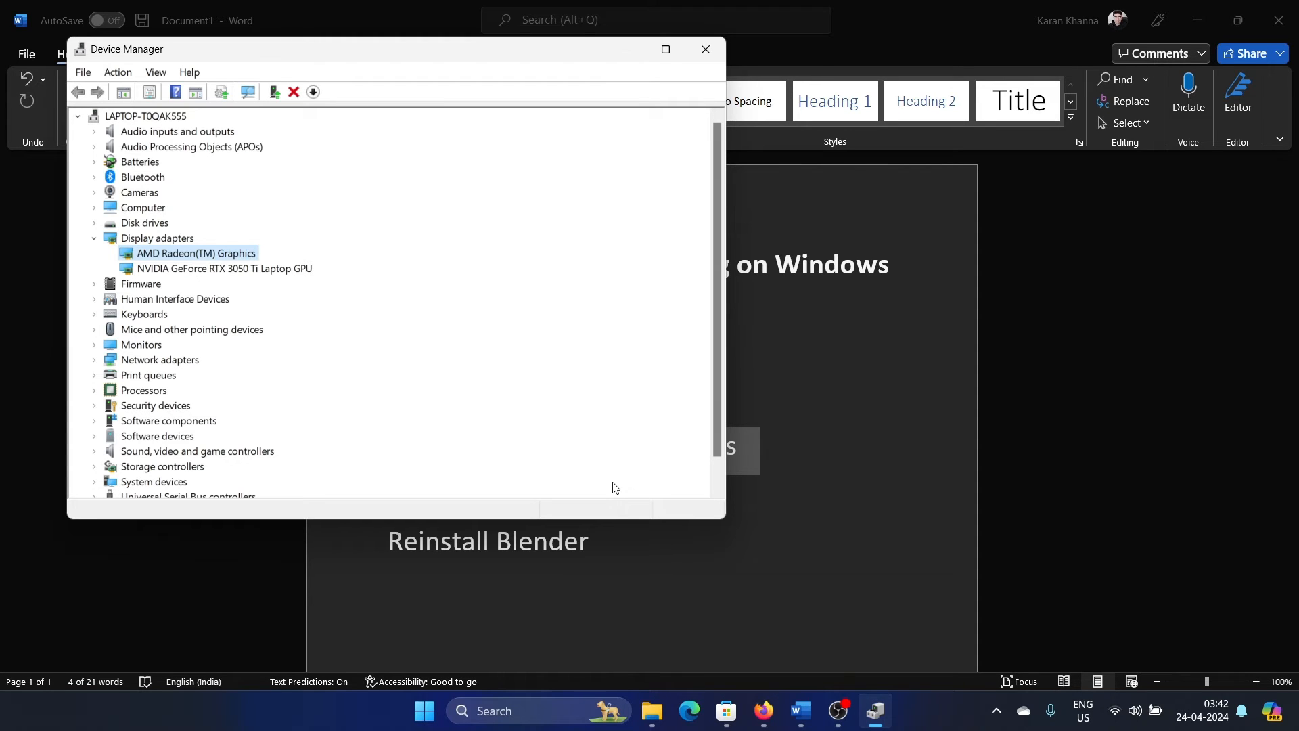
Search 'blender 4.1.1.0' from Start and open its App settings page.
left_click(704, 49)
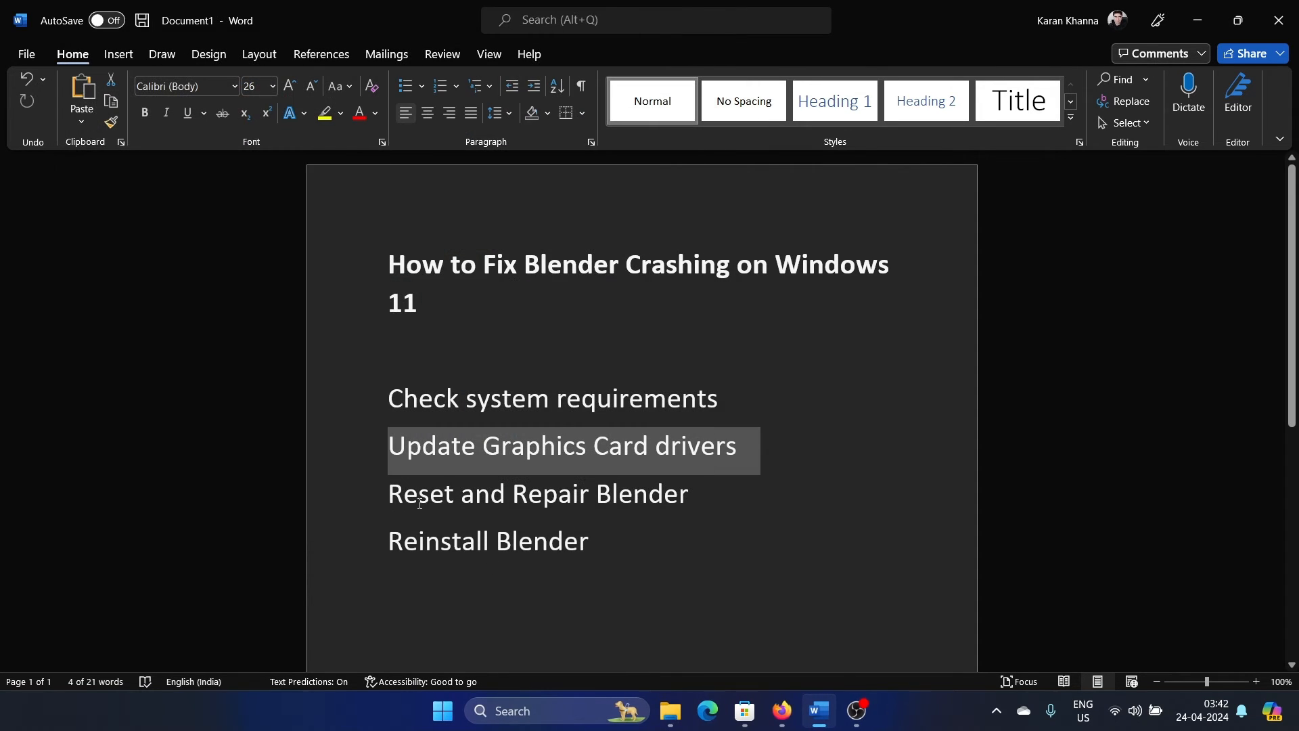
mouse_move(697, 606)
type("blen")
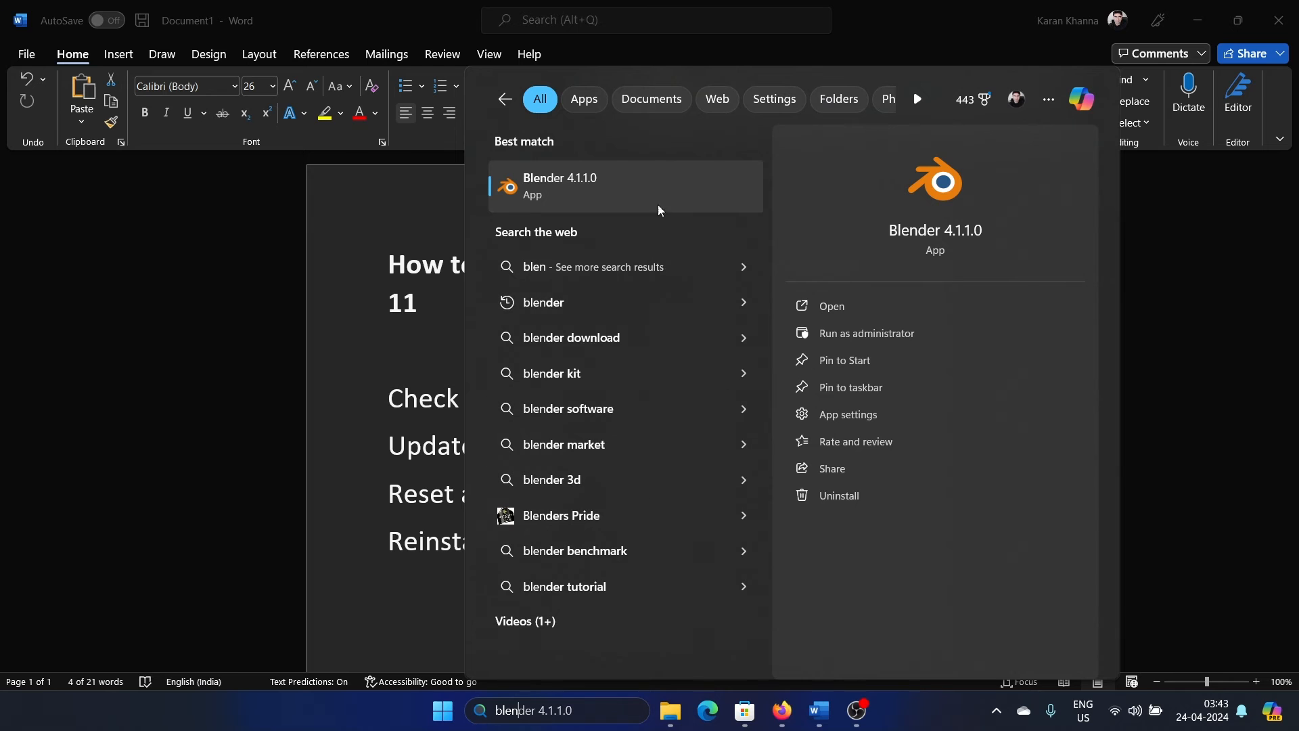
left_click(849, 417)
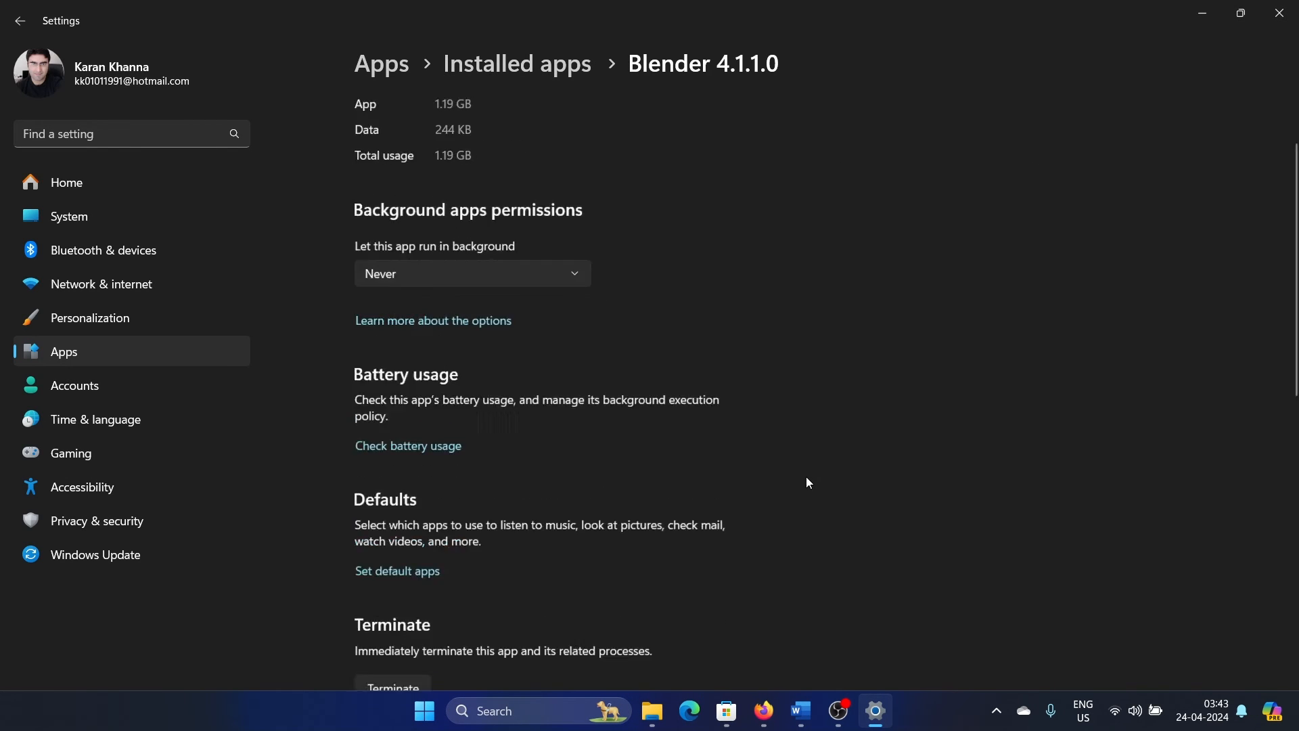
Repair then Reset Blender 4.1.1.0 in its Settings page, then return to its Store page.
scroll("down", 3)
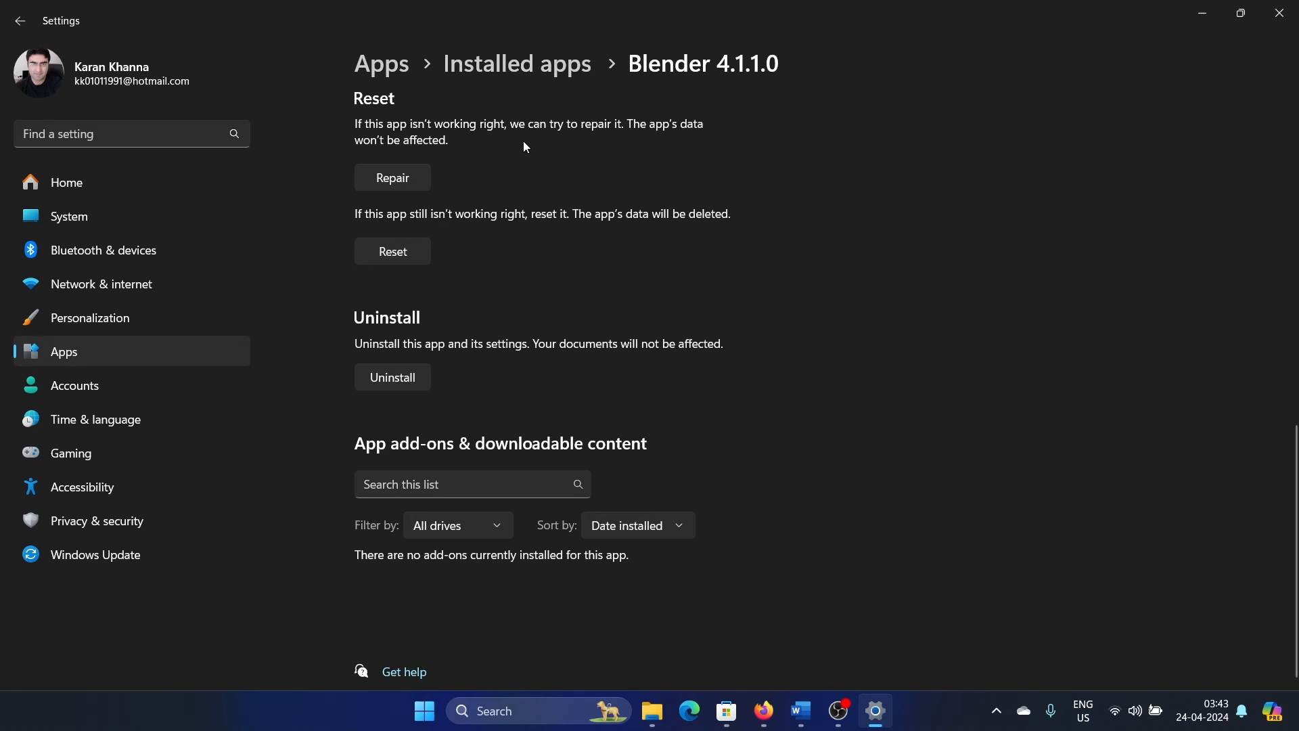
left_click(392, 178)
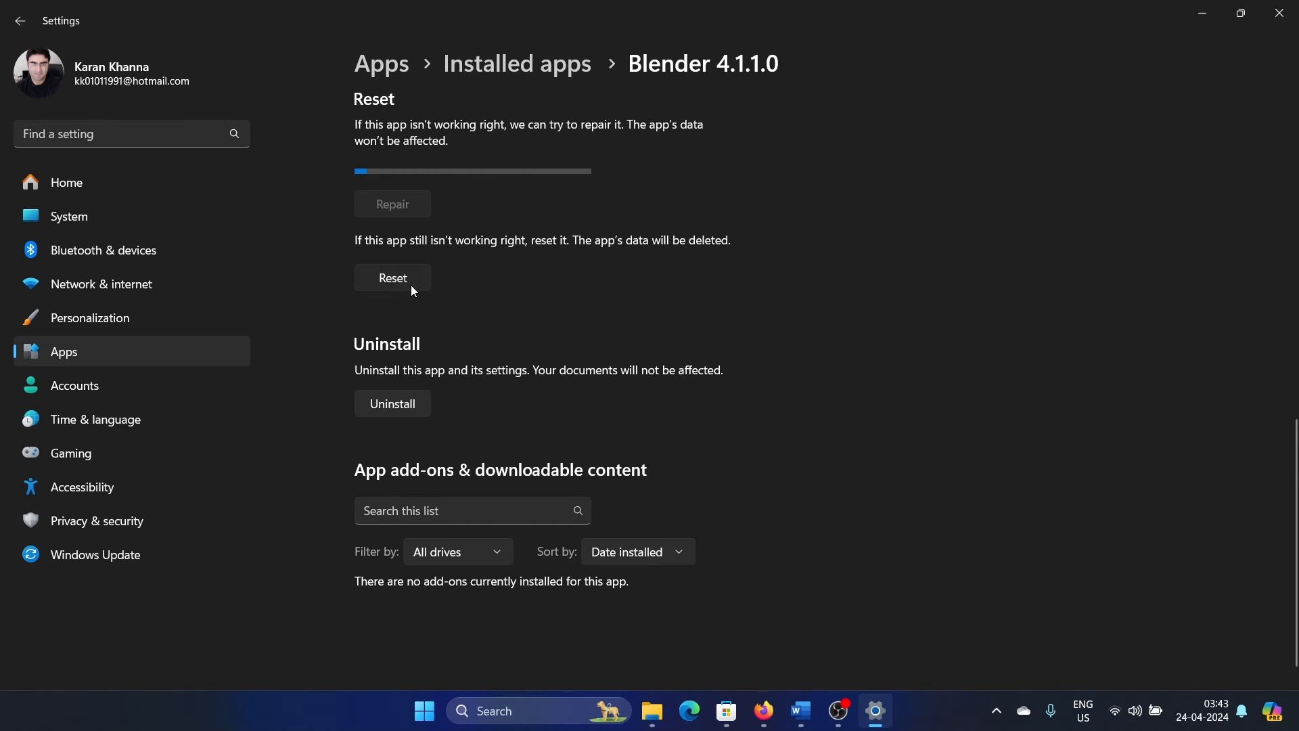
left_click(393, 205)
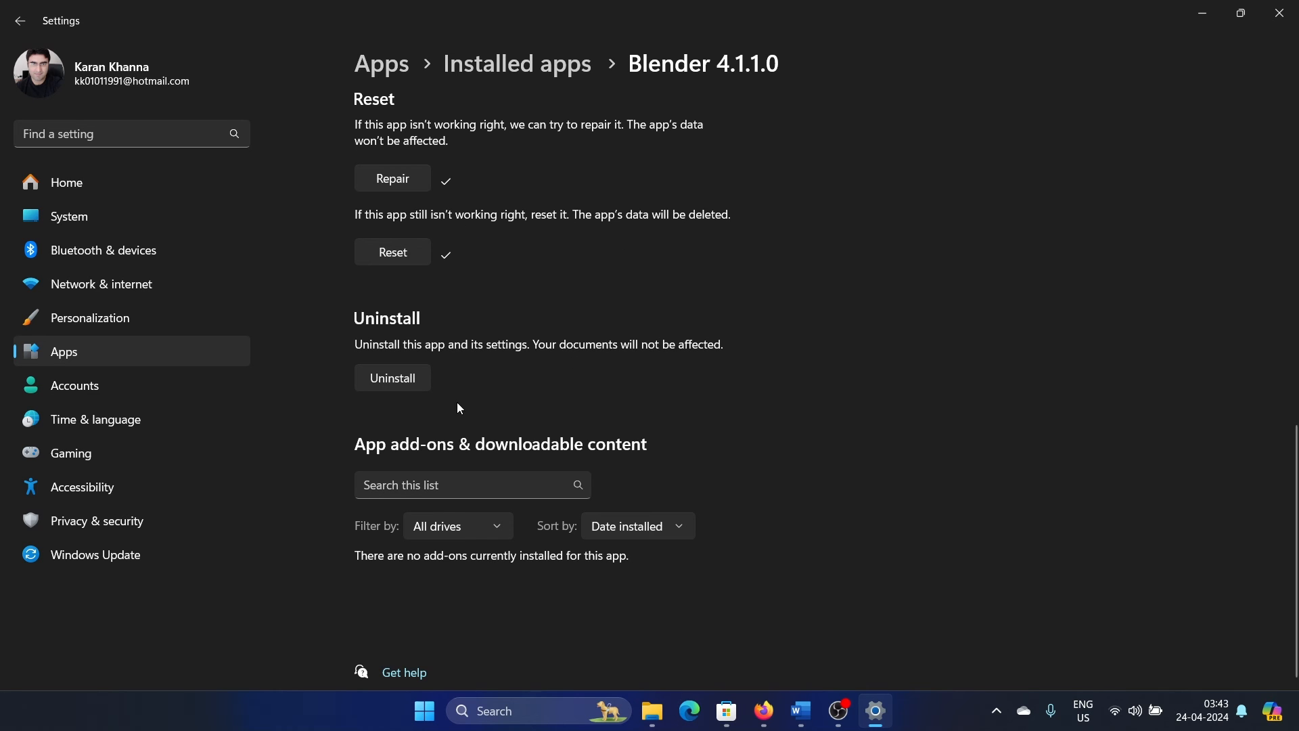
left_click(392, 378)
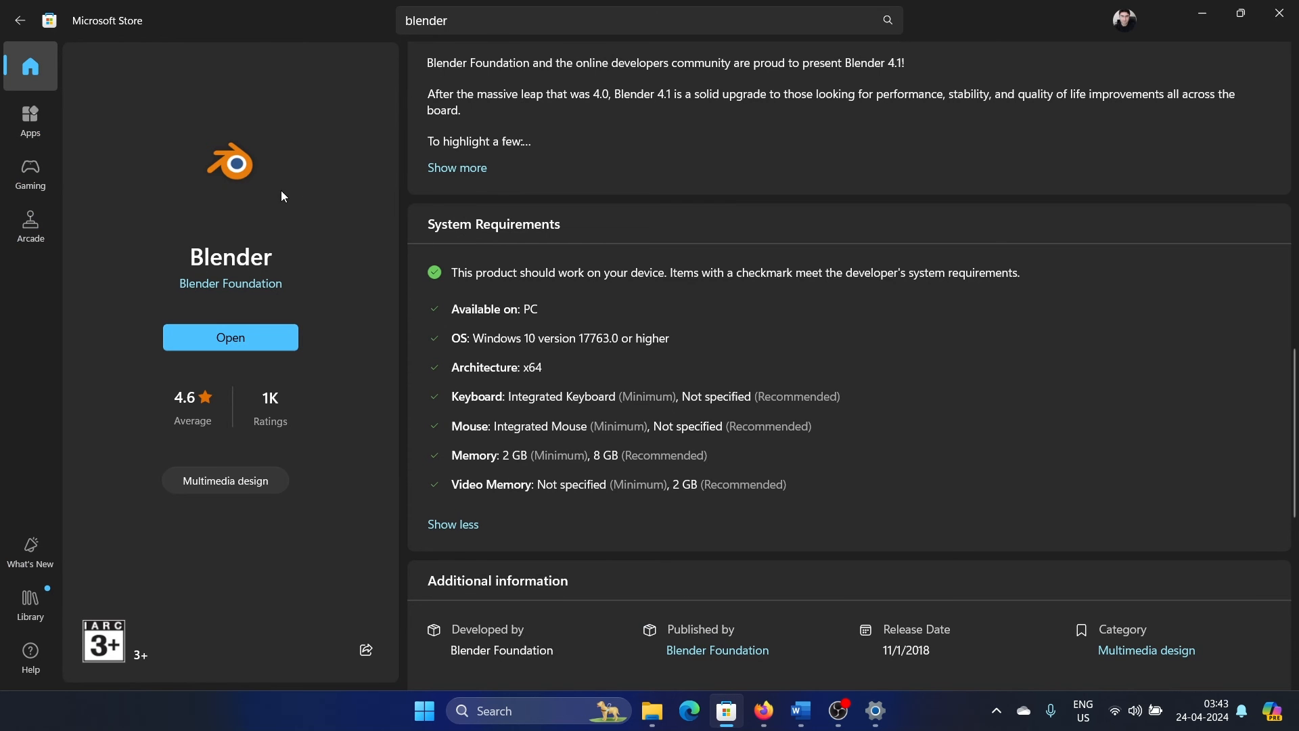
mouse_move(355, 330)
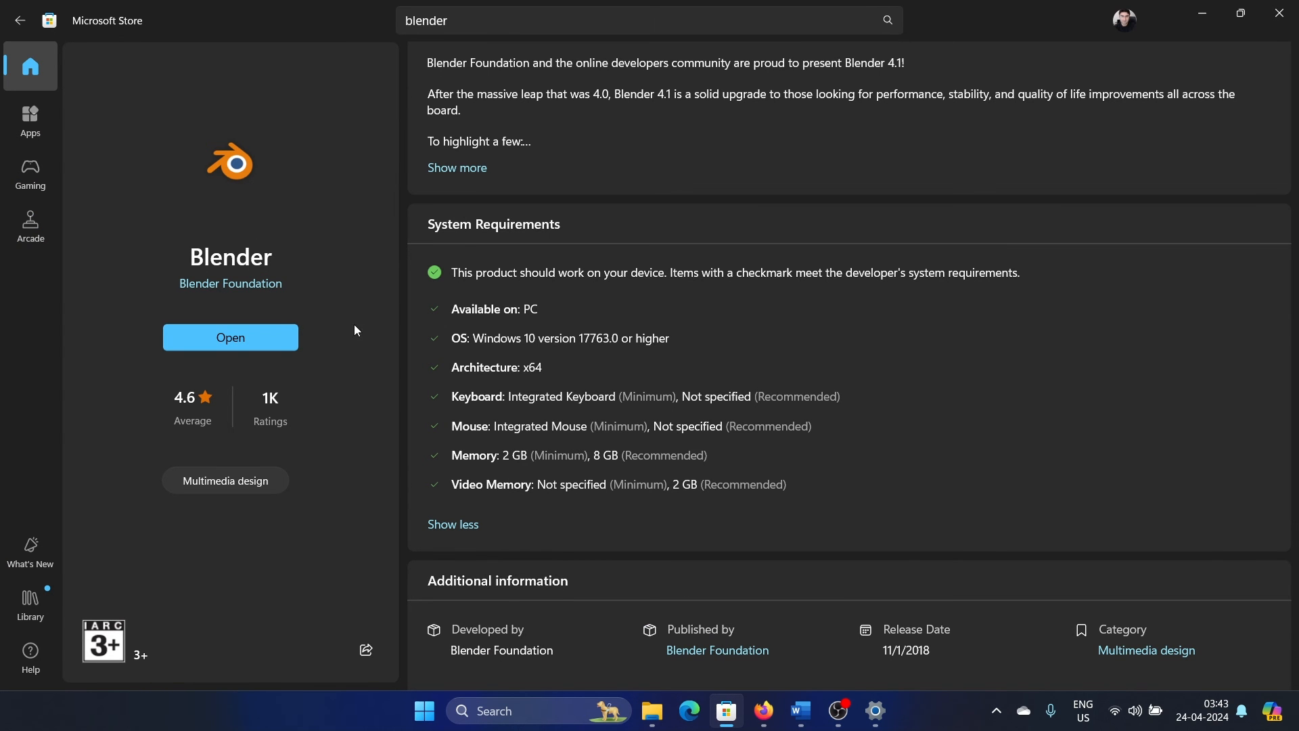
mouse_move(502, 414)
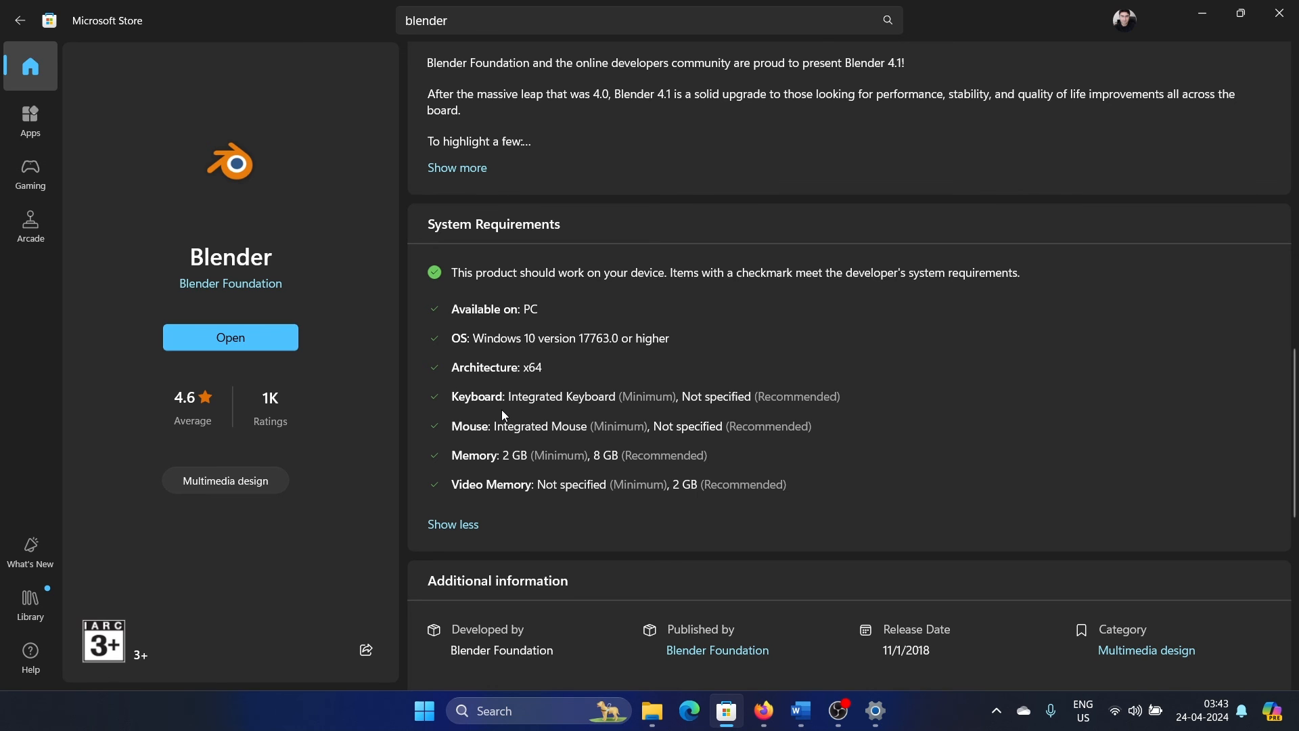
mouse_move(801, 682)
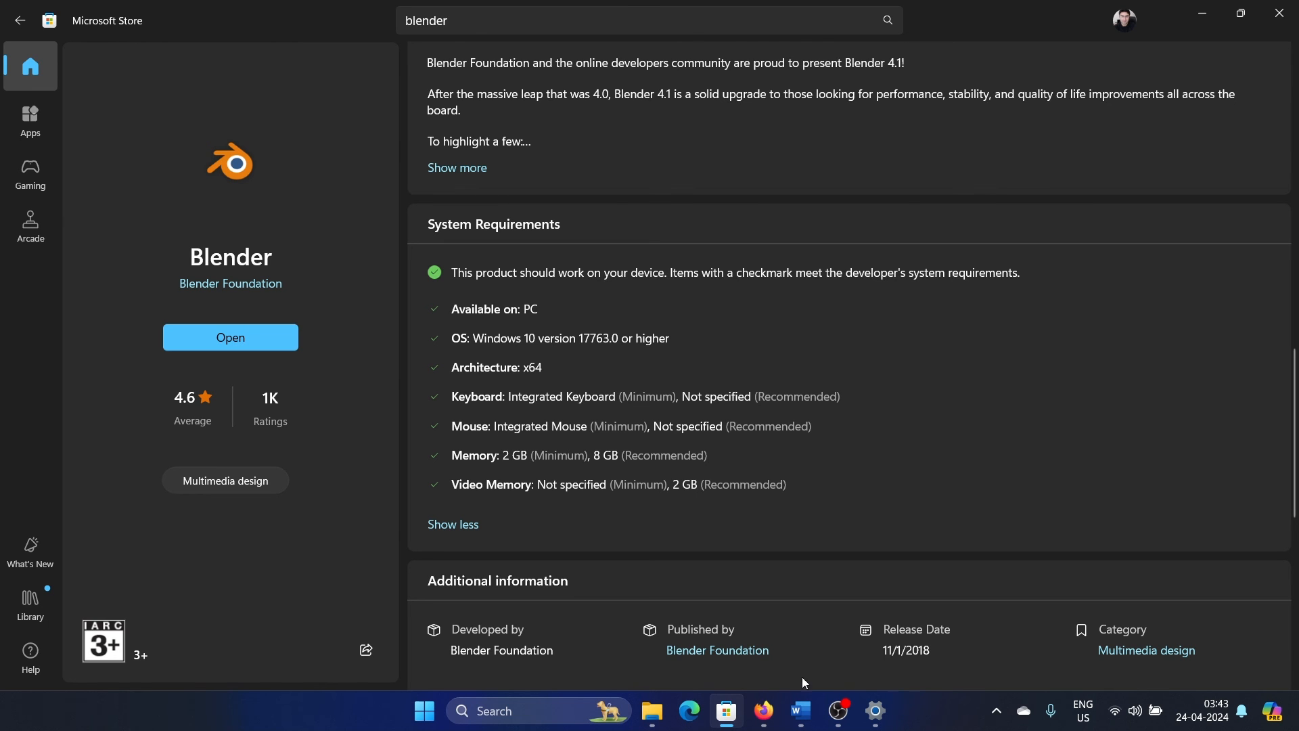
Switch back to the Word document listing the Blender crash fixes.
left_click(798, 711)
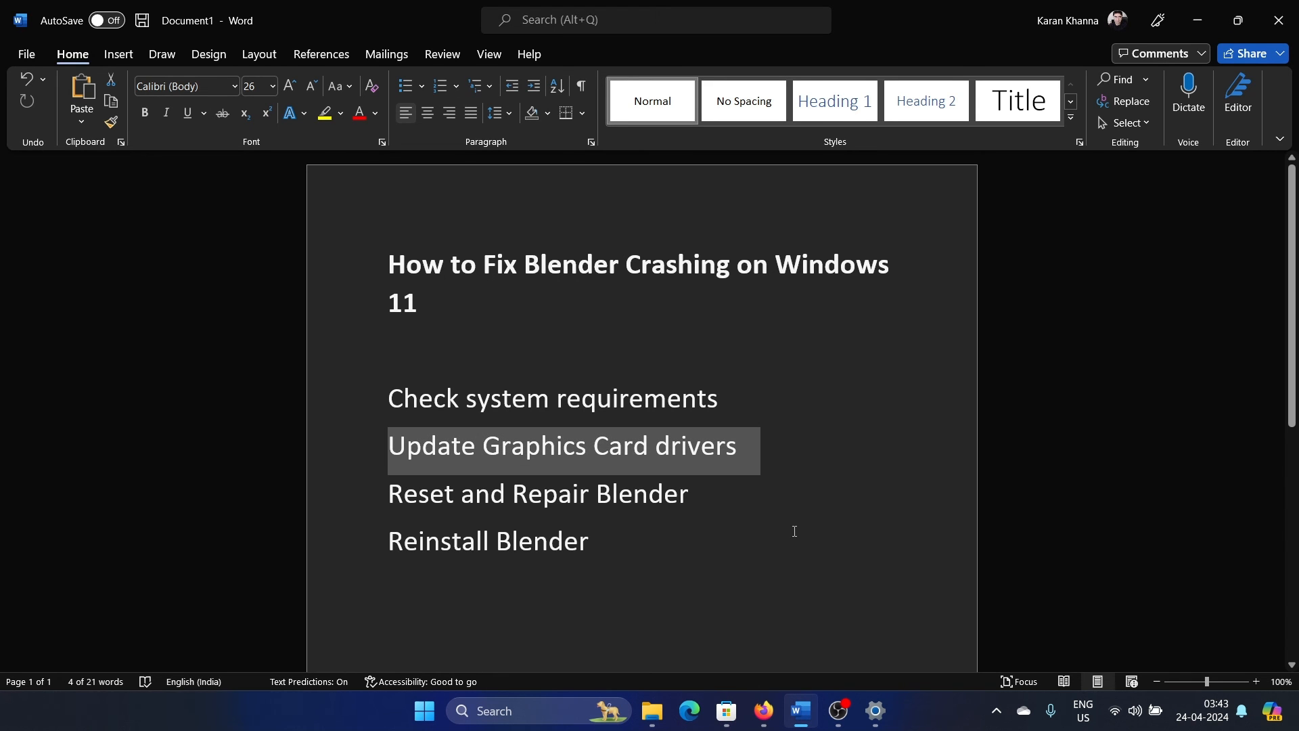